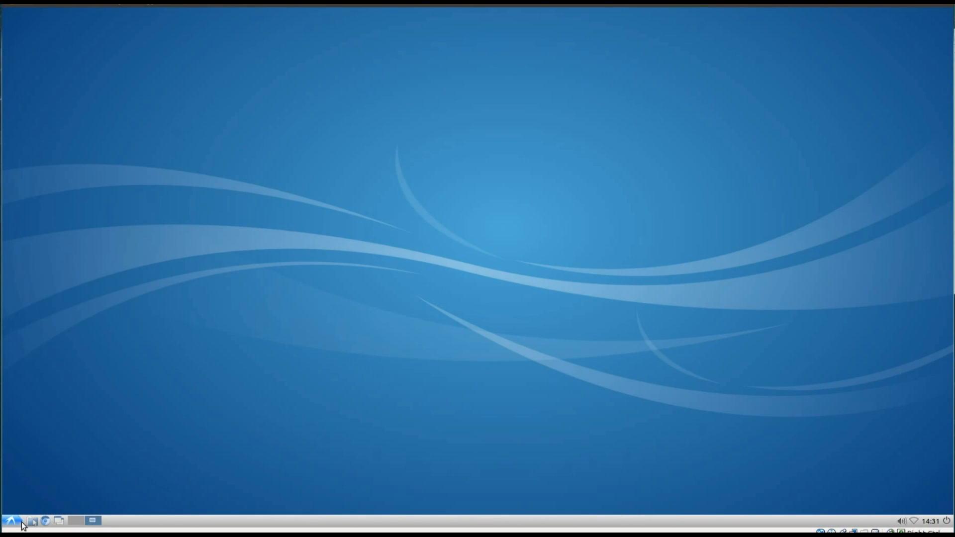
Launch Task Manager from the main menu and close it again
{"action": "left_click", "coordinate": [15, 521]}
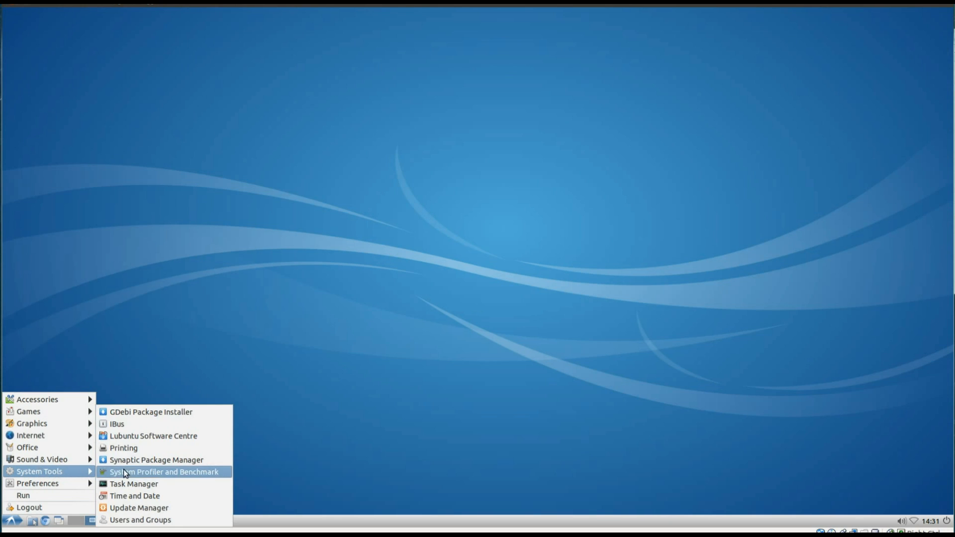
{"action": "left_click", "coordinate": [133, 483]}
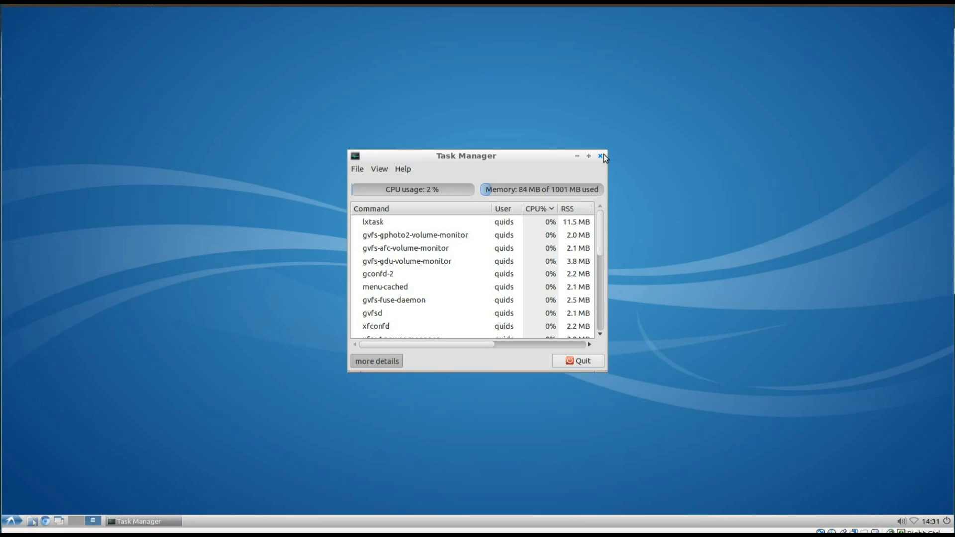
{"action": "left_click", "coordinate": [601, 157]}
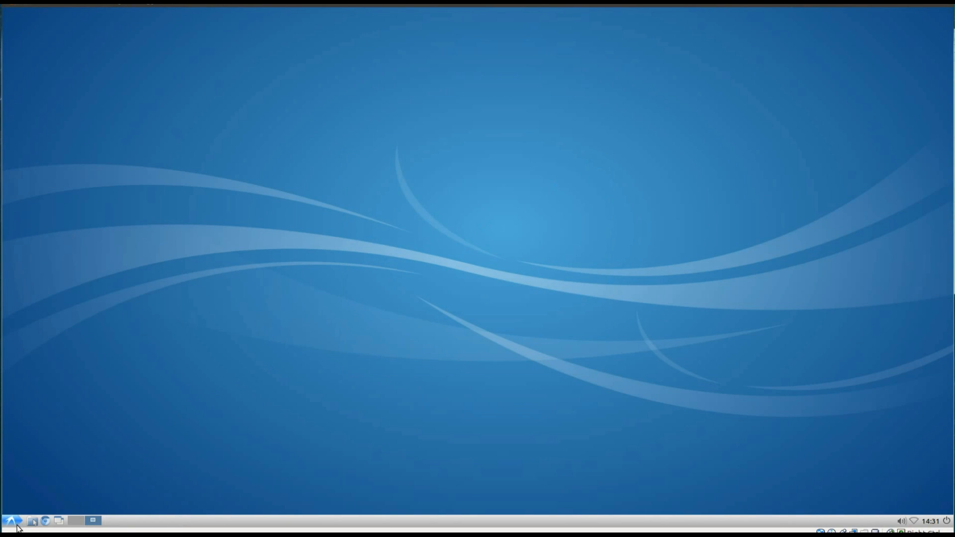
{"action": "left_click", "coordinate": [15, 519]}
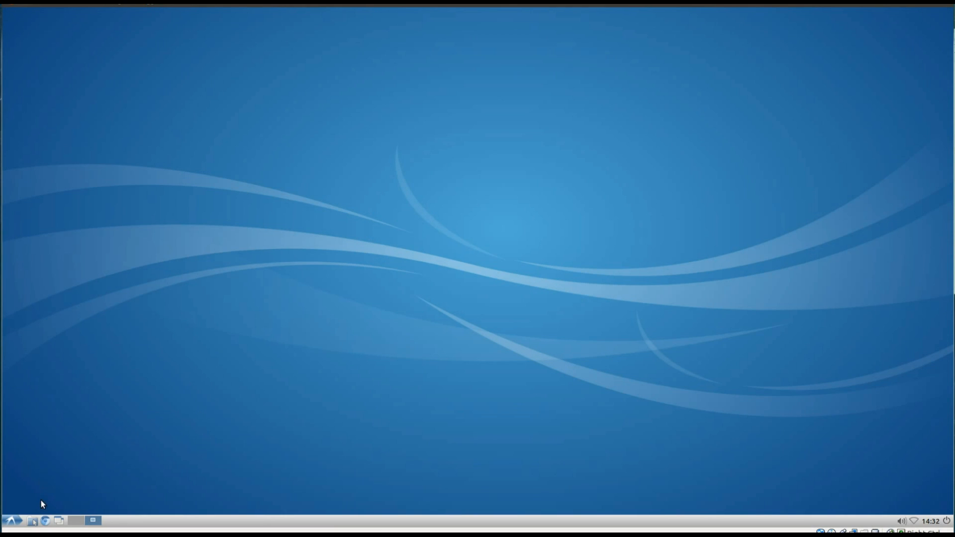
{"action": "mouse_move", "coordinate": [33, 521]}
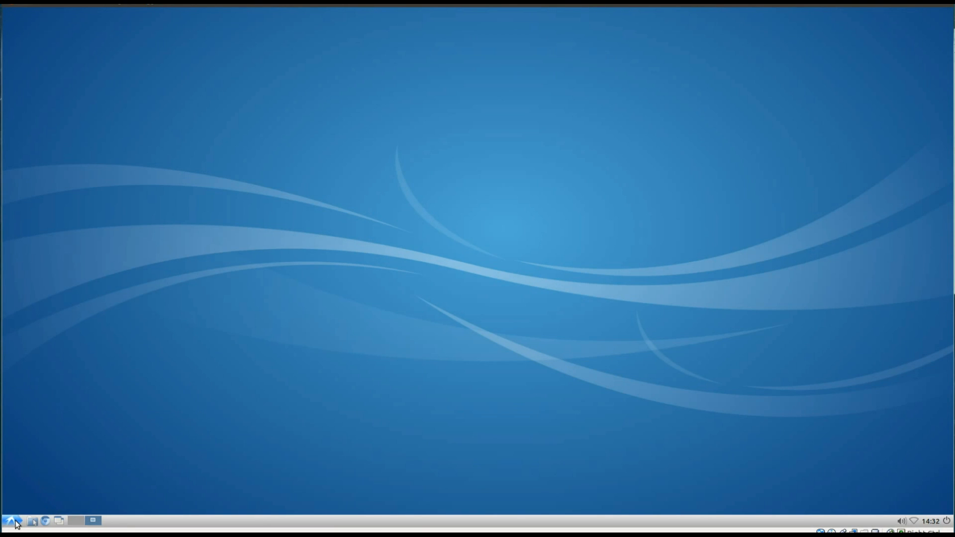
{"action": "mouse_move", "coordinate": [15, 525]}
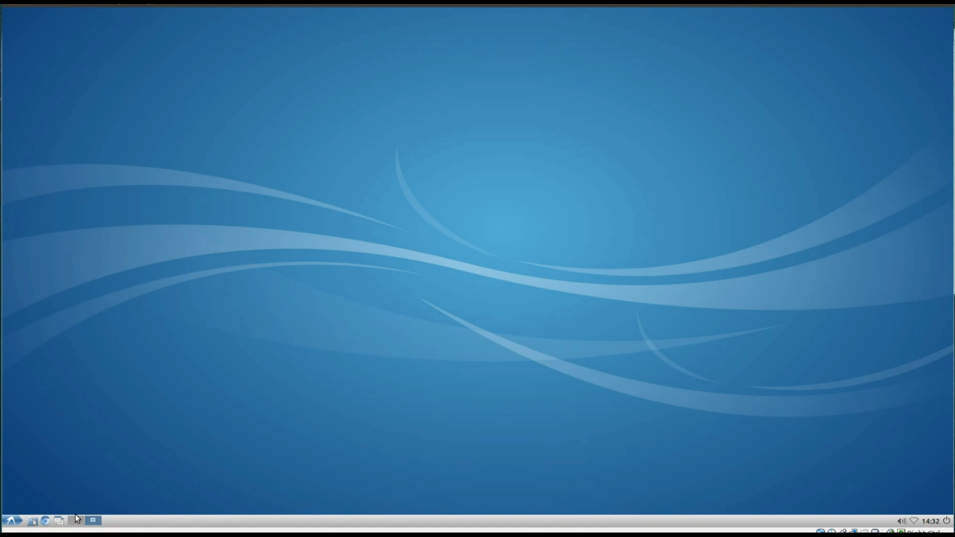
Check the other virtual desktop and network options, then launch Penguin Solitaire from Games
{"action": "left_click", "coordinate": [76, 520]}
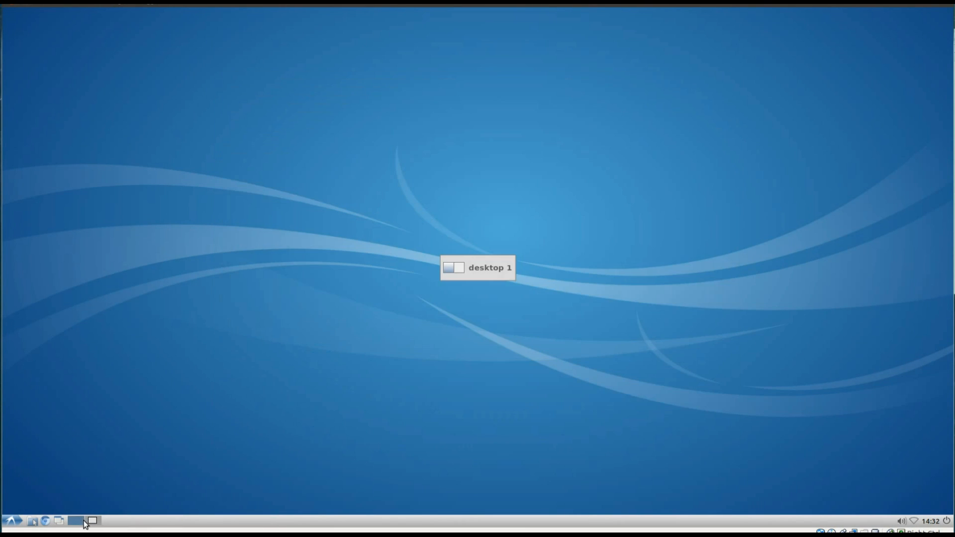
{"action": "left_click", "coordinate": [48, 521]}
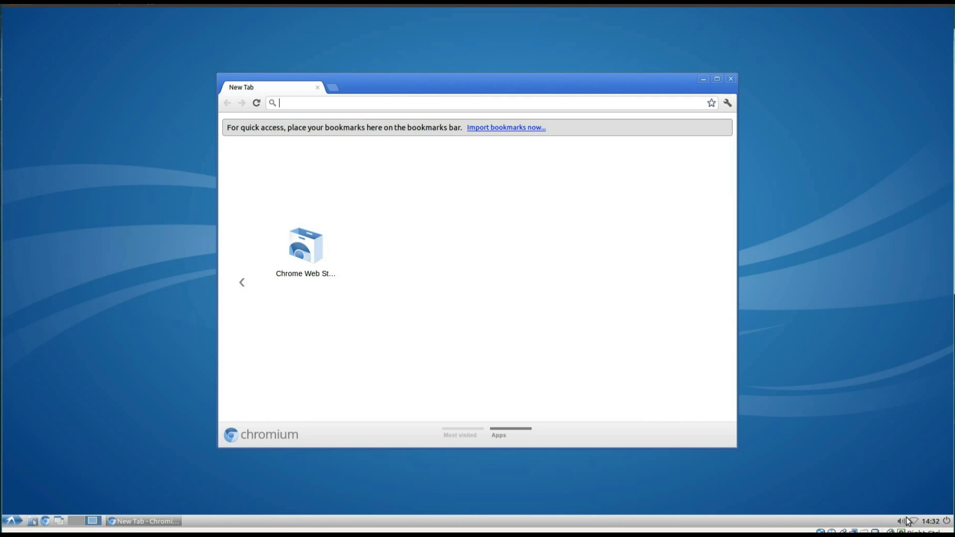
{"action": "left_click", "coordinate": [910, 533]}
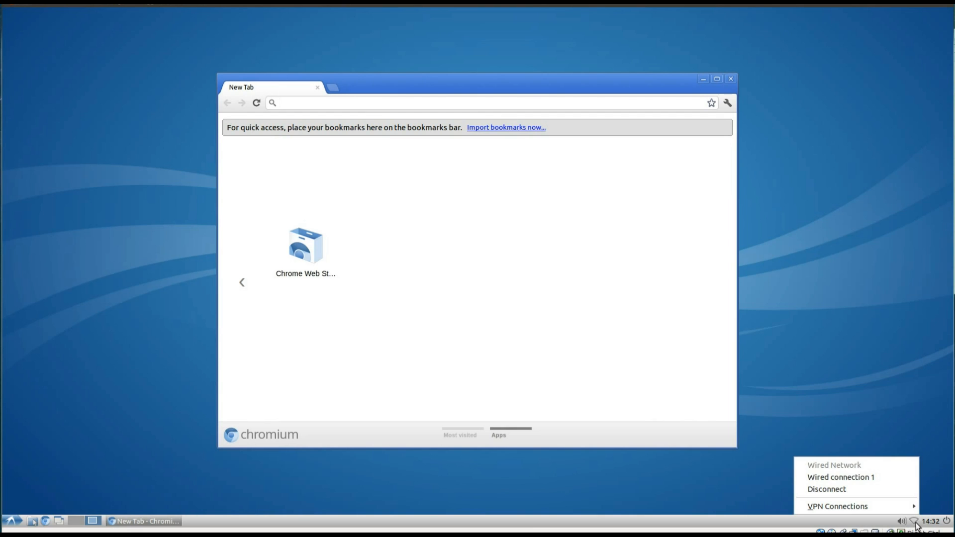
{"action": "left_click", "coordinate": [925, 519]}
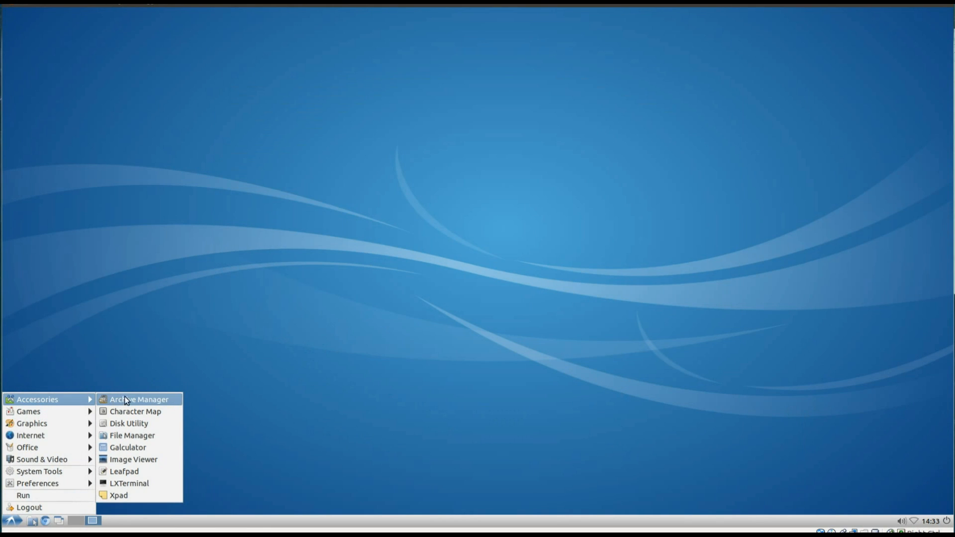
{"action": "mouse_move", "coordinate": [133, 404]}
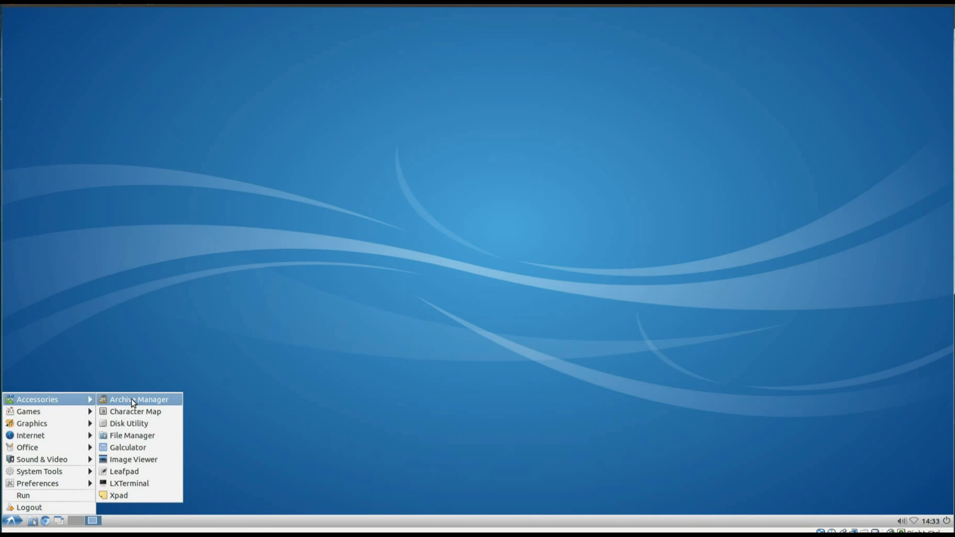
{"action": "mouse_move", "coordinate": [154, 406]}
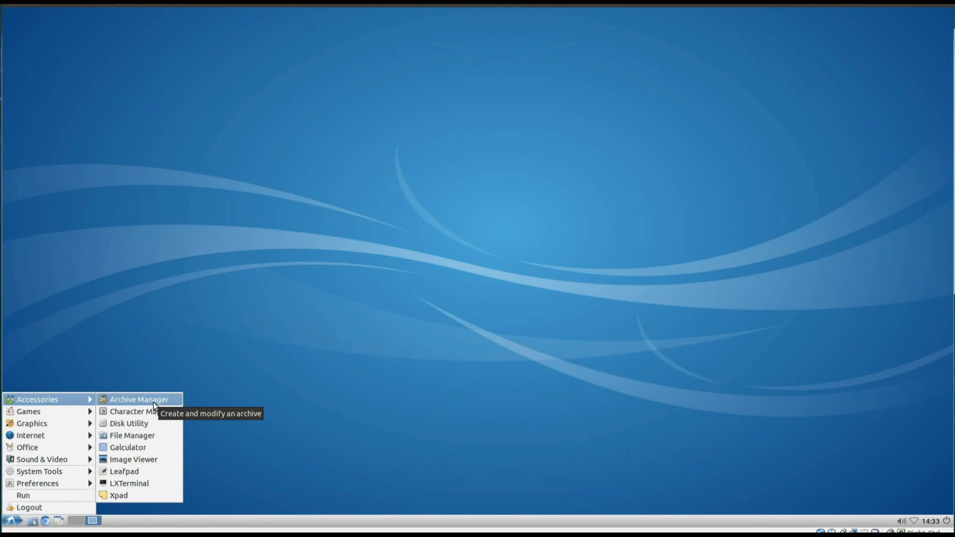
{"action": "mouse_move", "coordinate": [153, 414]}
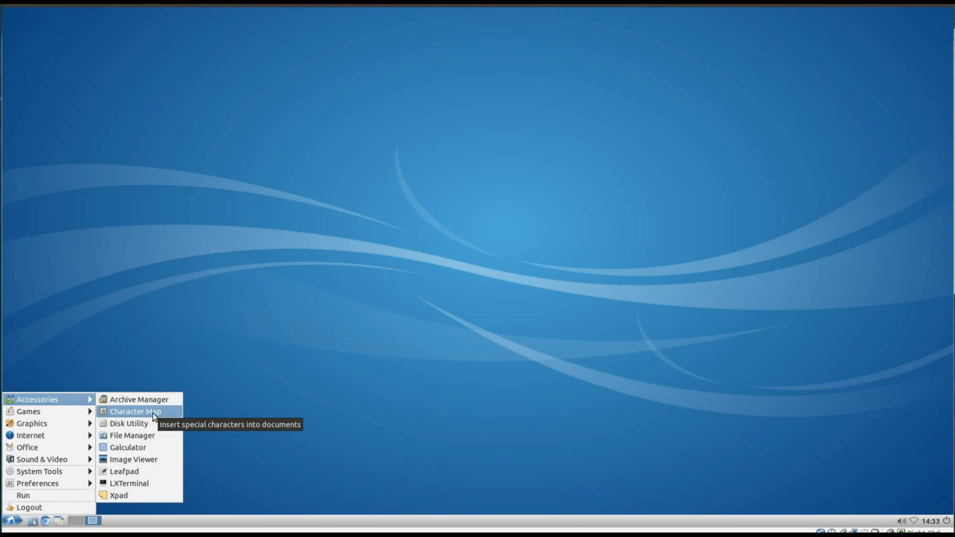
{"action": "mouse_move", "coordinate": [154, 447]}
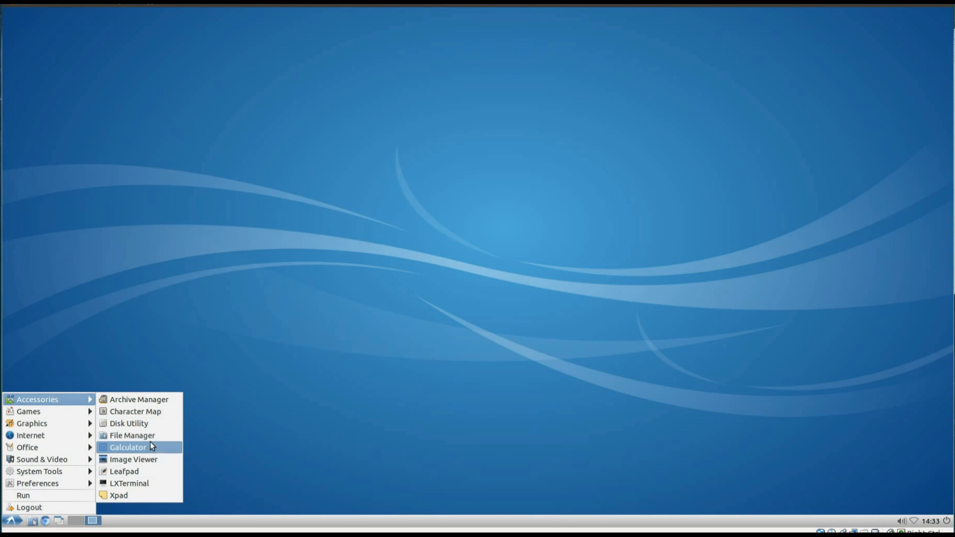
{"action": "mouse_move", "coordinate": [132, 459]}
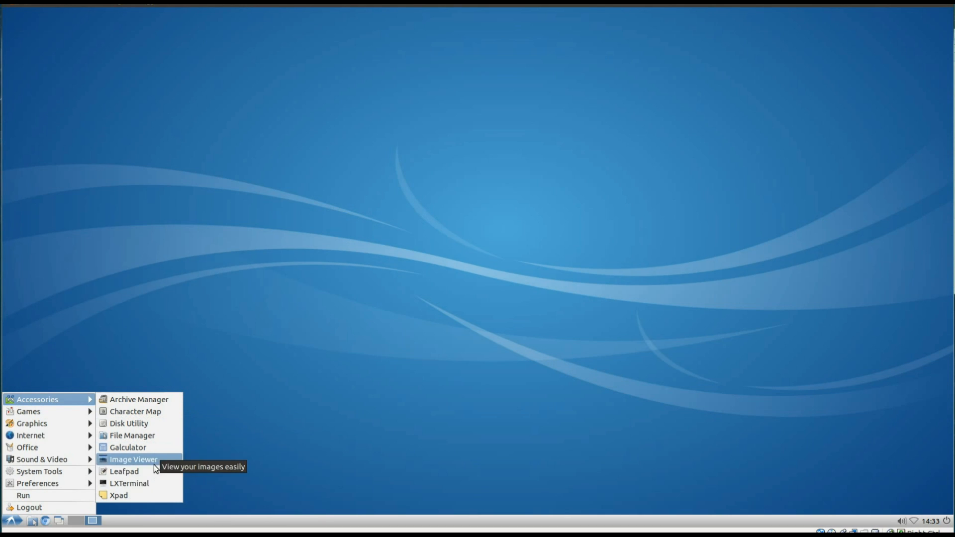
{"action": "mouse_move", "coordinate": [31, 412]}
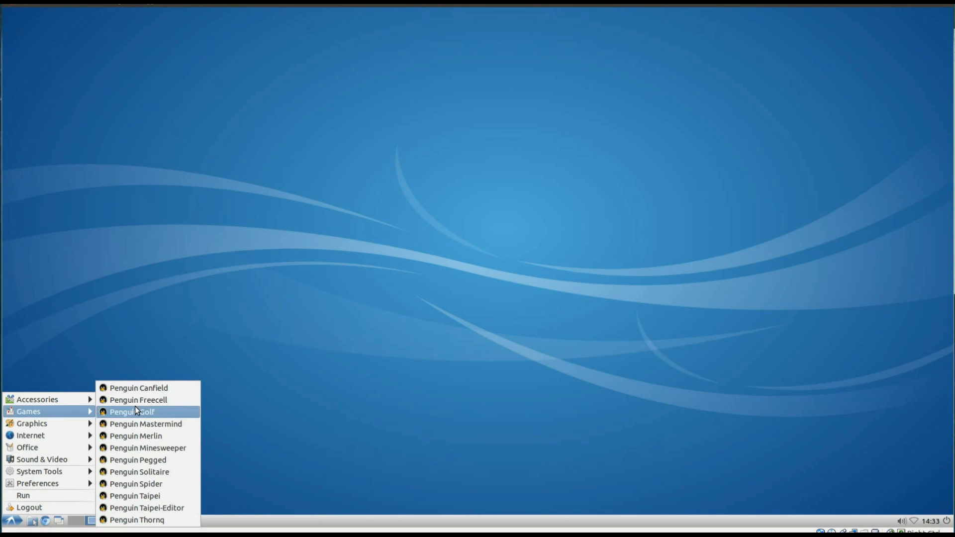
{"action": "mouse_move", "coordinate": [191, 424]}
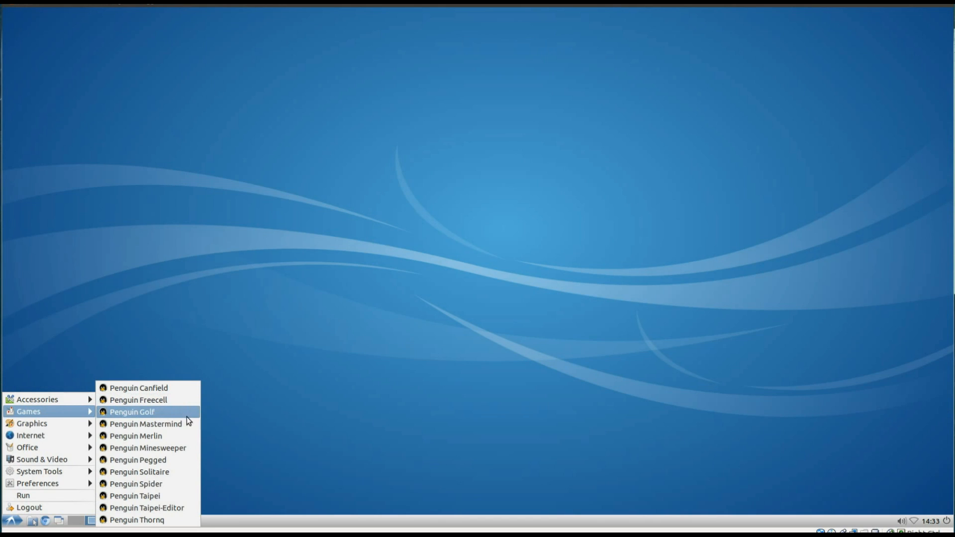
{"action": "left_click", "coordinate": [141, 471]}
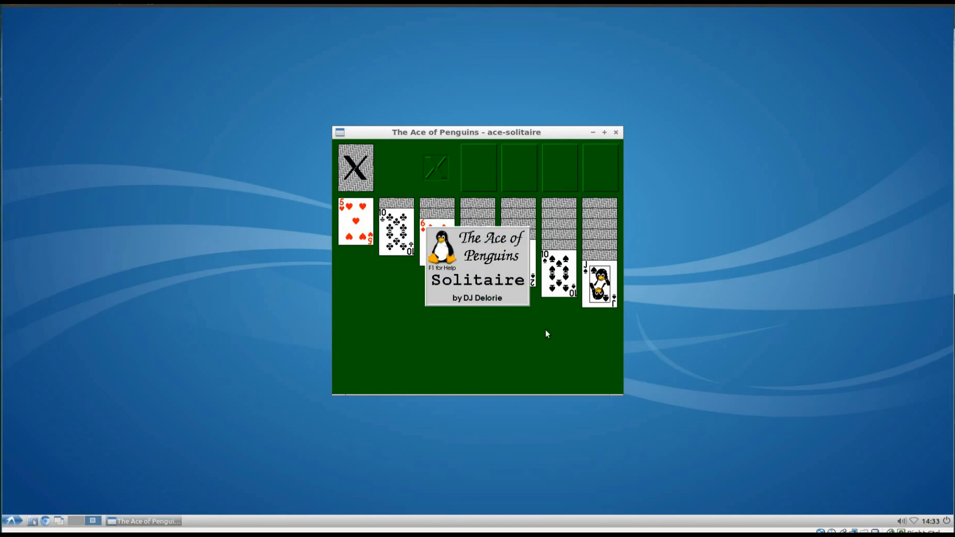
{"action": "mouse_move", "coordinate": [504, 301]}
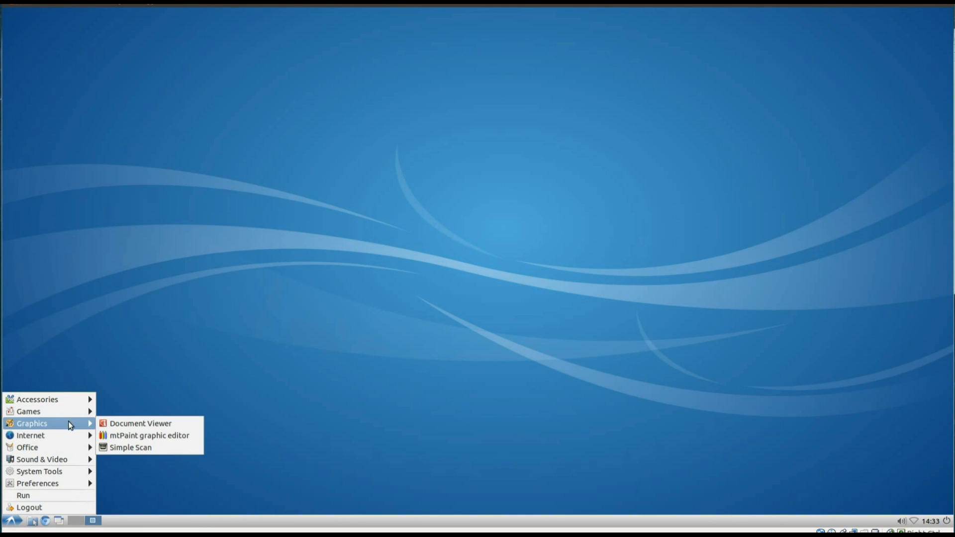
{"action": "mouse_move", "coordinate": [149, 424]}
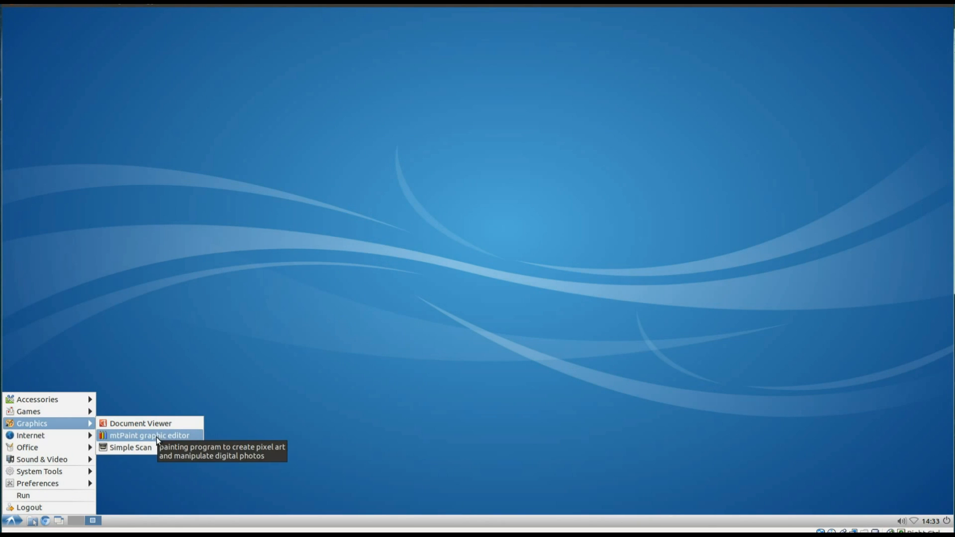
{"action": "mouse_move", "coordinate": [149, 461]}
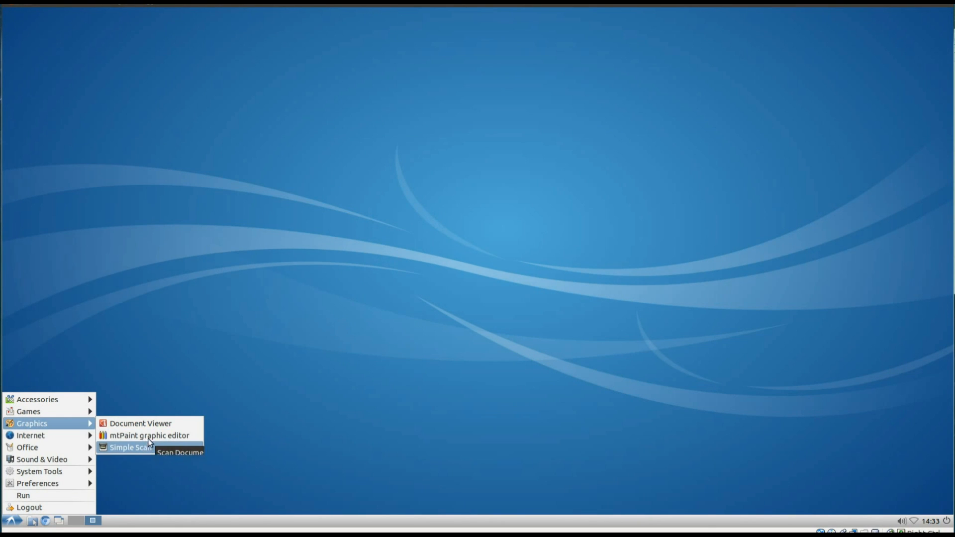
{"action": "mouse_move", "coordinate": [29, 436]}
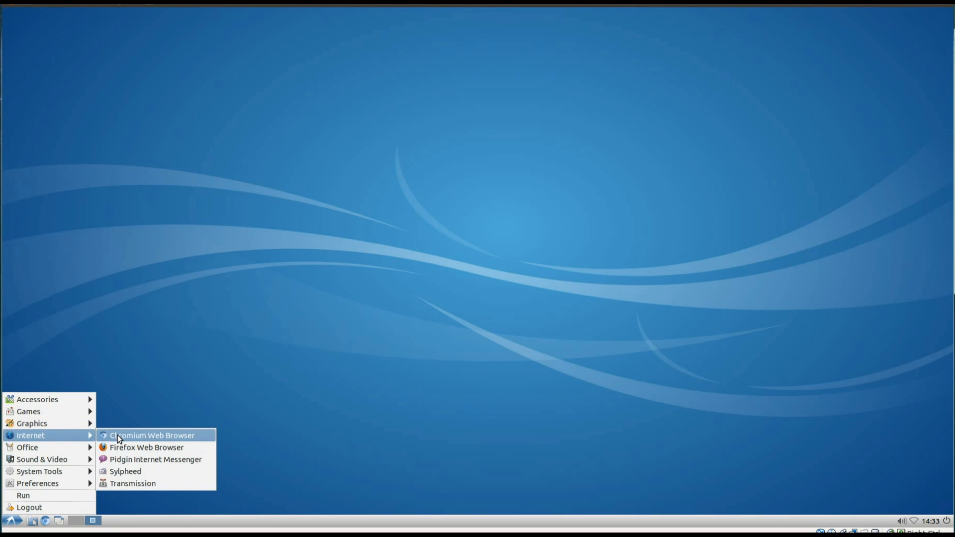
{"action": "mouse_move", "coordinate": [132, 458]}
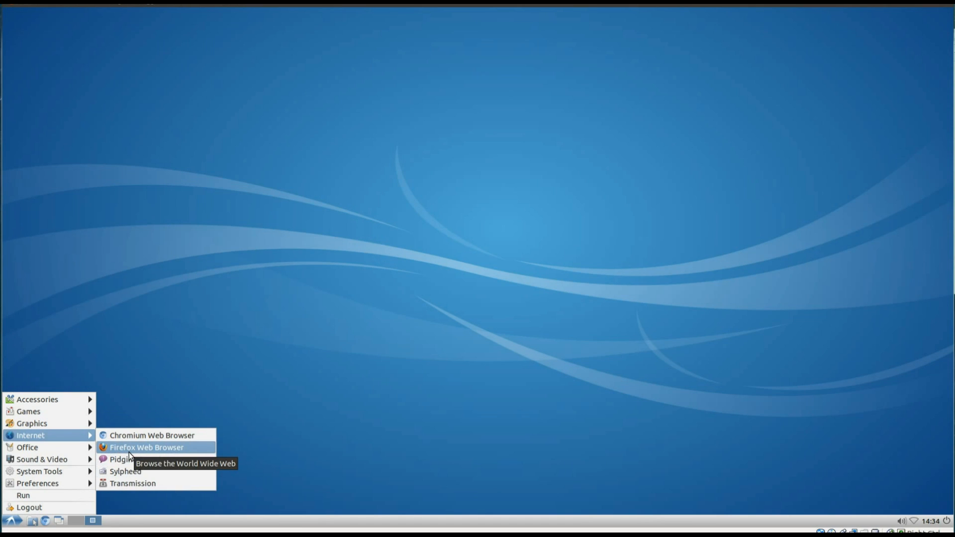
{"action": "mouse_move", "coordinate": [132, 460]}
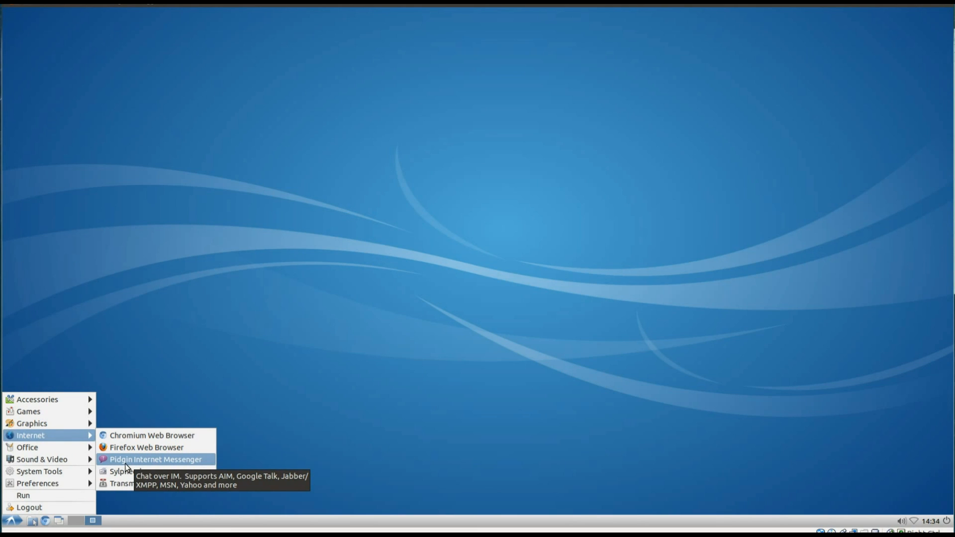
{"action": "mouse_move", "coordinate": [129, 478]}
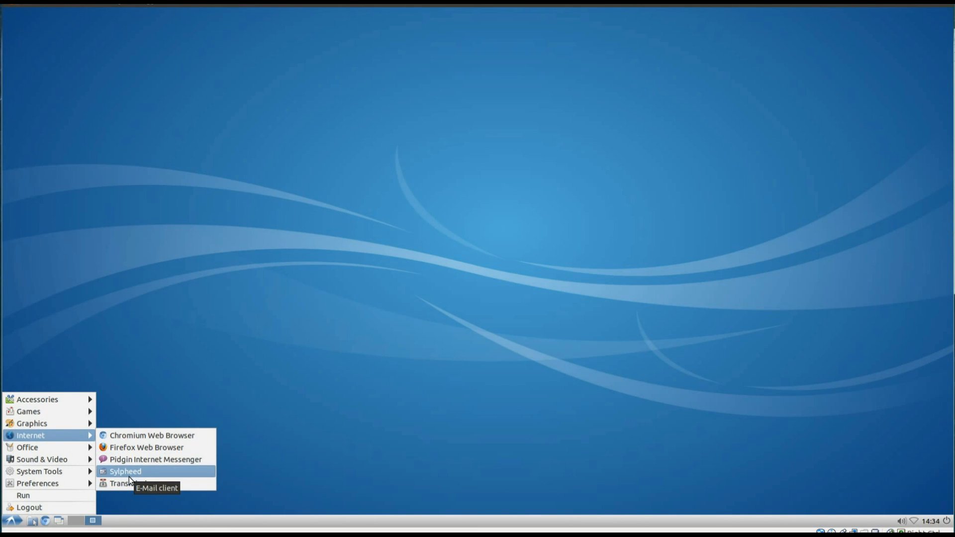
{"action": "mouse_move", "coordinate": [115, 483]}
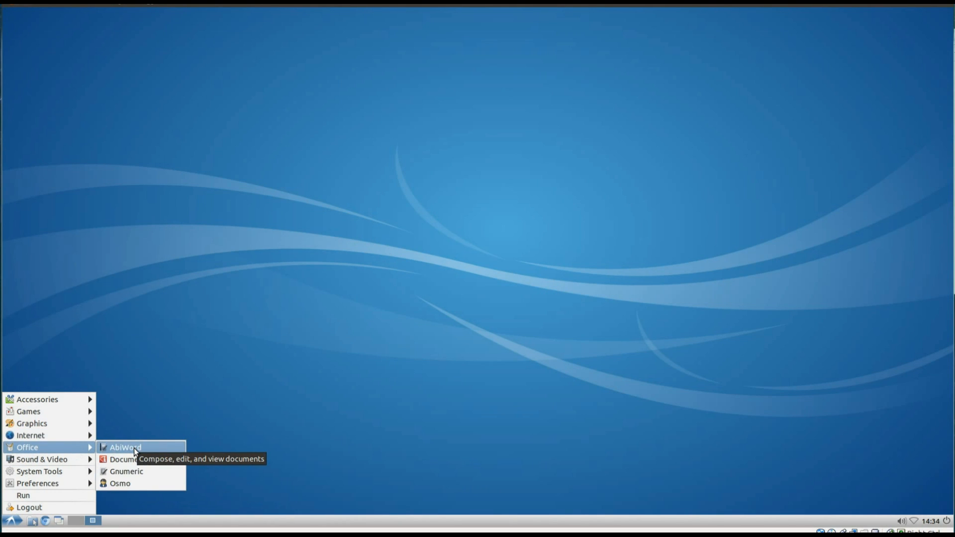
{"action": "mouse_move", "coordinate": [128, 484]}
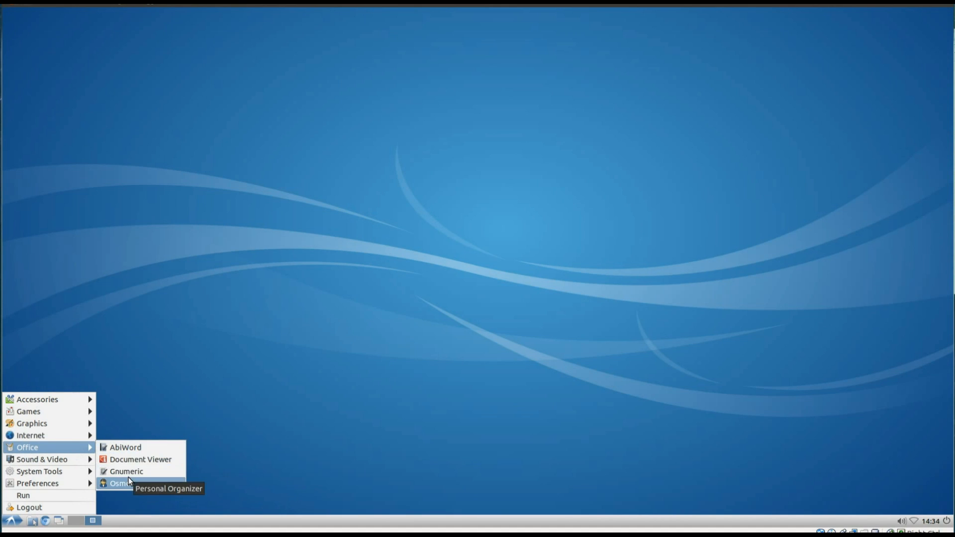
Quit Gnumeric from its File menu, closing the empty Book1 workbook
{"action": "left_click", "coordinate": [124, 472]}
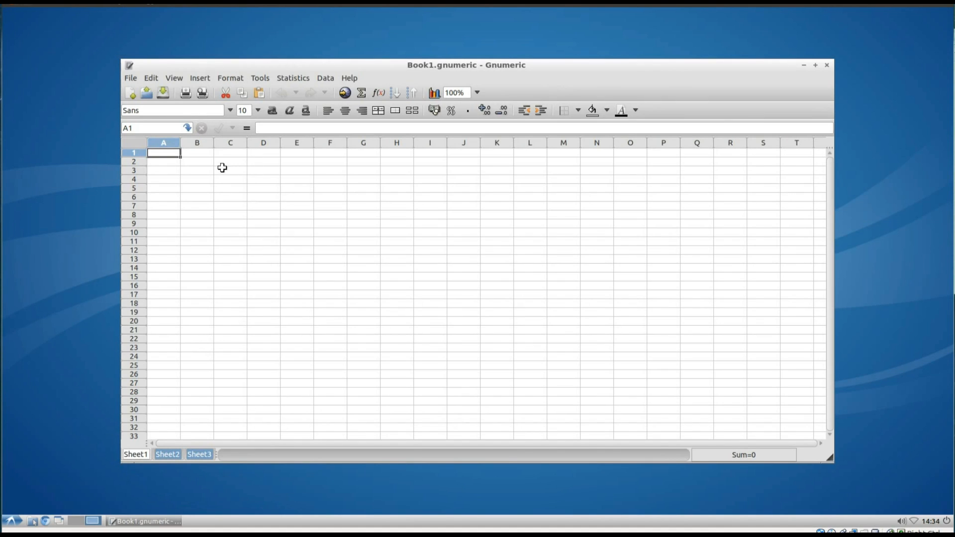
{"action": "left_click", "coordinate": [131, 78]}
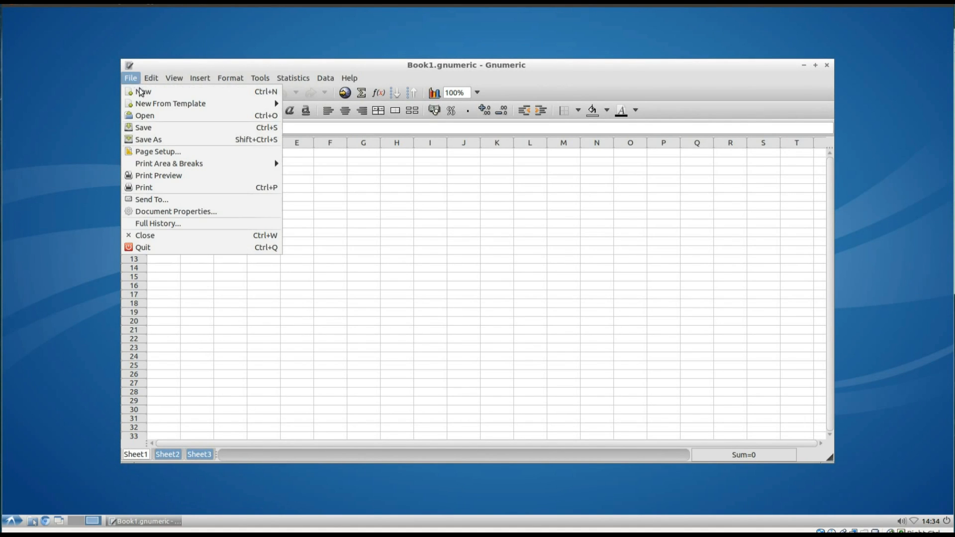
{"action": "left_click", "coordinate": [149, 139]}
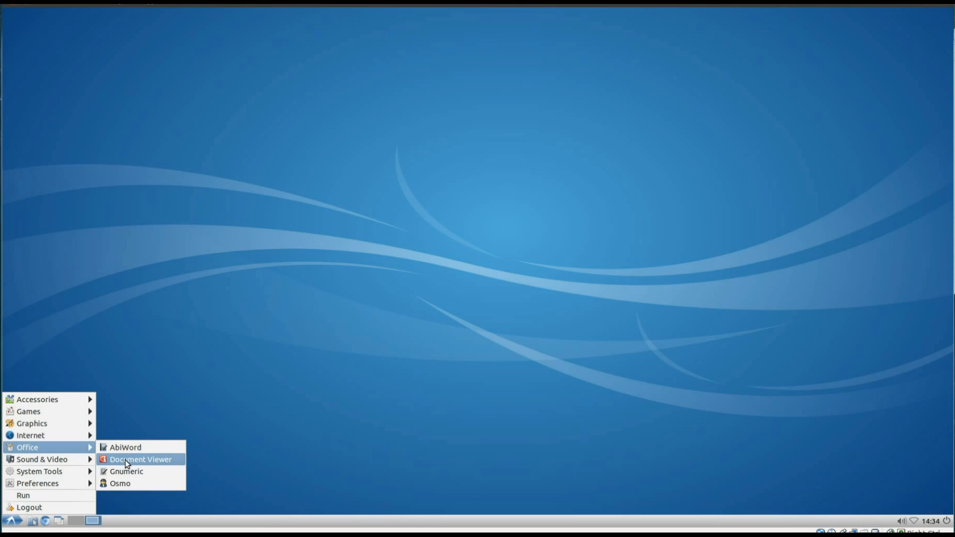
{"action": "mouse_move", "coordinate": [130, 483]}
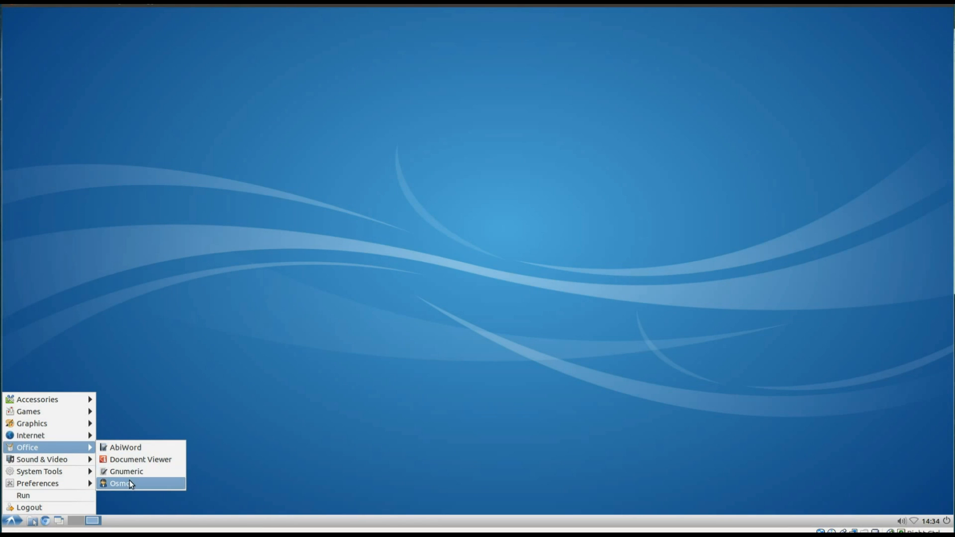
{"action": "mouse_move", "coordinate": [35, 460]}
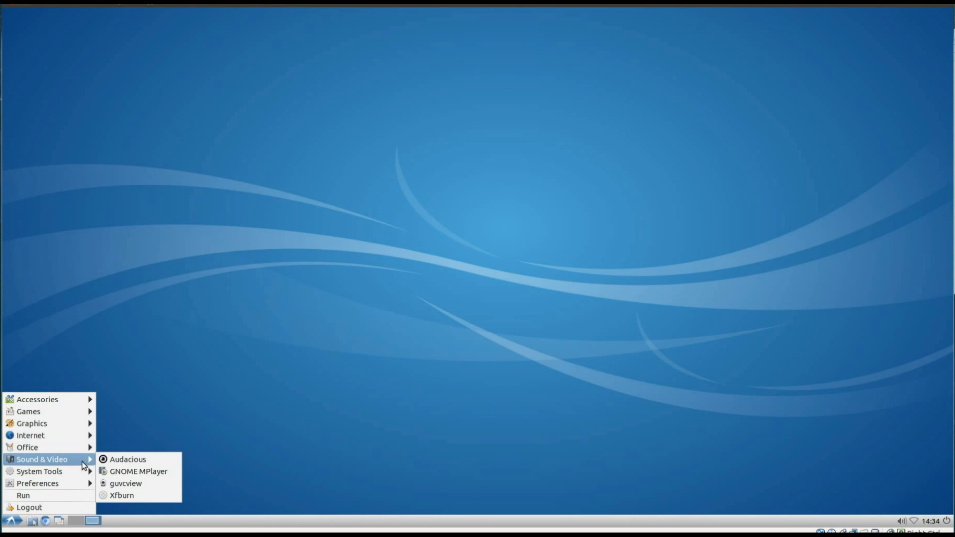
{"action": "mouse_move", "coordinate": [119, 459]}
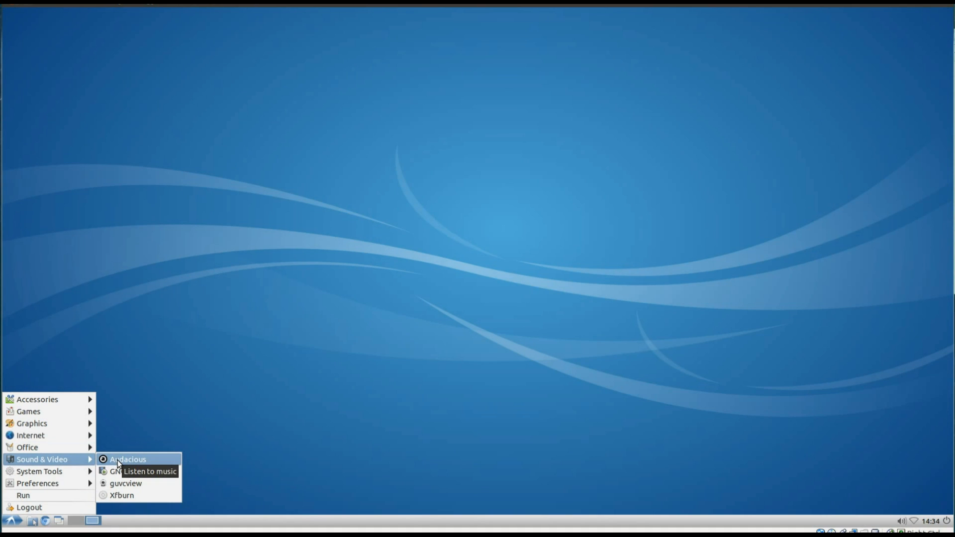
{"action": "mouse_move", "coordinate": [129, 476]}
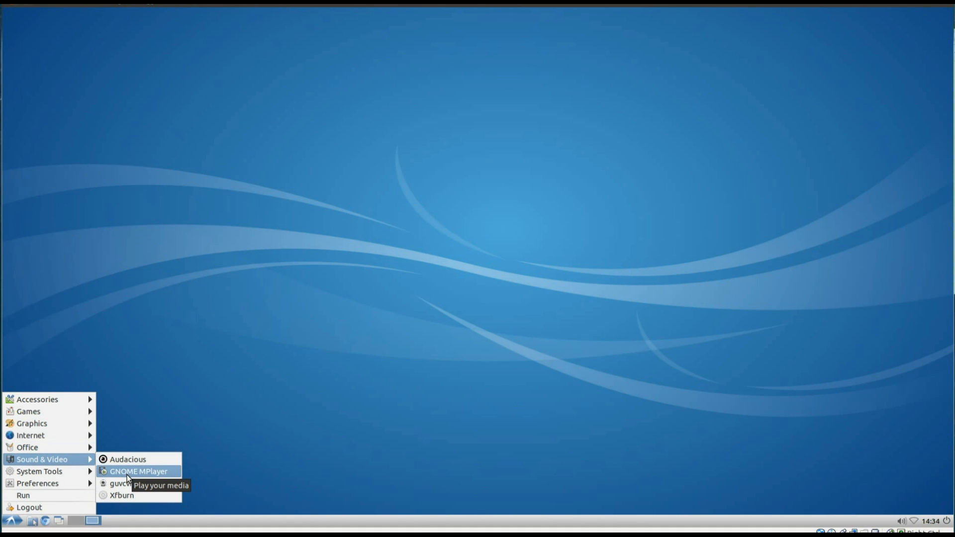
{"action": "mouse_move", "coordinate": [116, 483]}
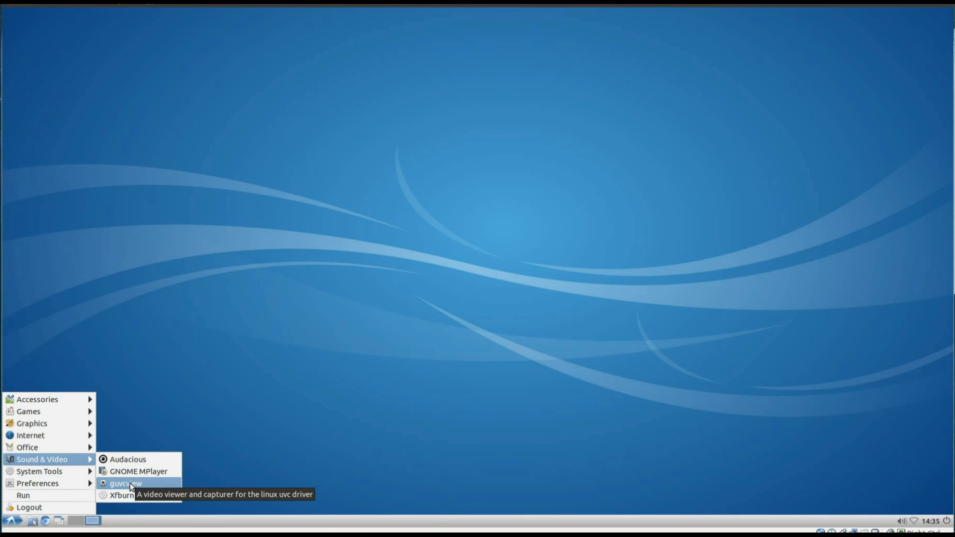
{"action": "mouse_move", "coordinate": [103, 503]}
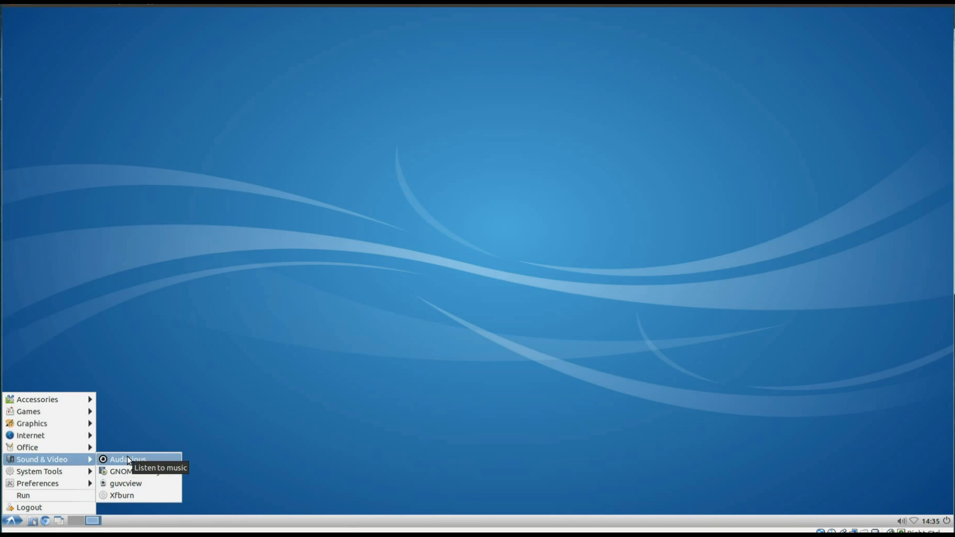
{"action": "left_click", "coordinate": [122, 459]}
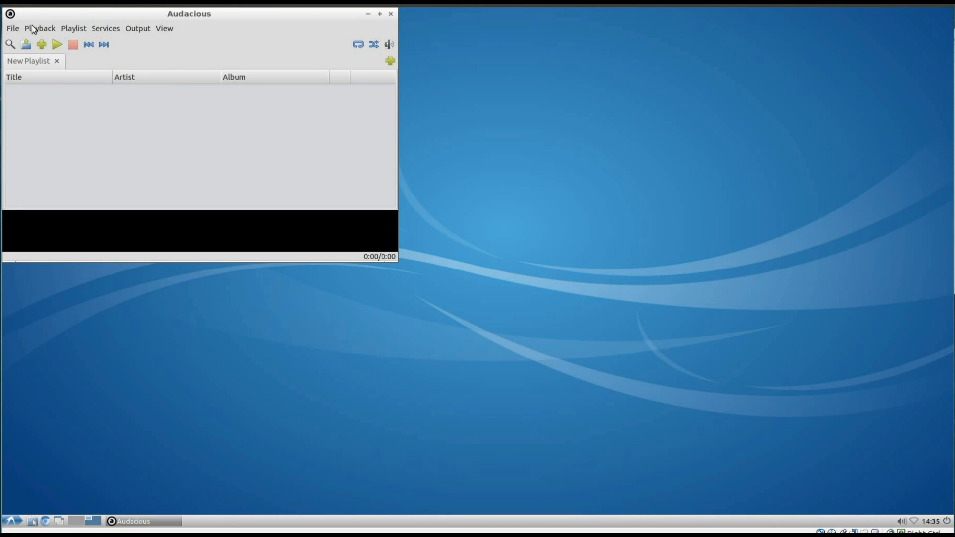
{"action": "left_click", "coordinate": [12, 28]}
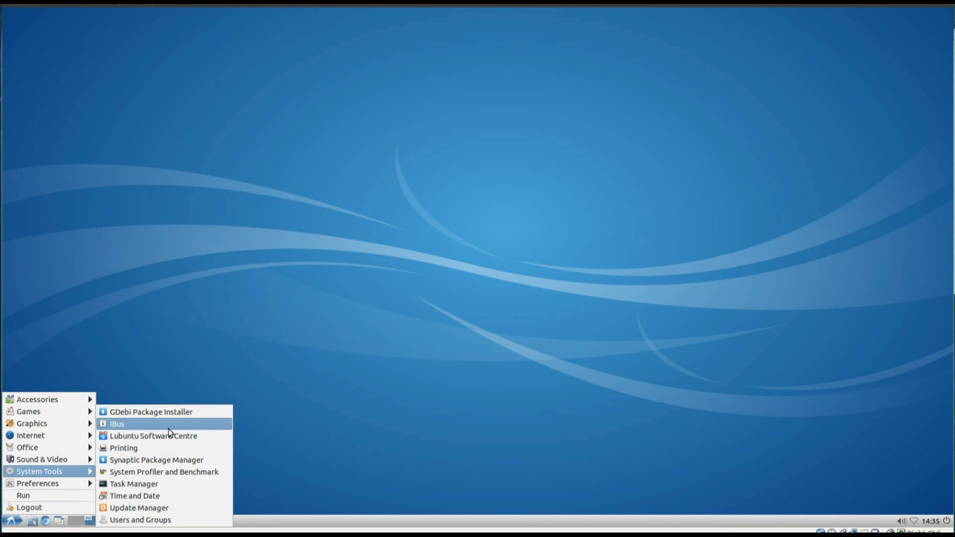
{"action": "mouse_move", "coordinate": [164, 436]}
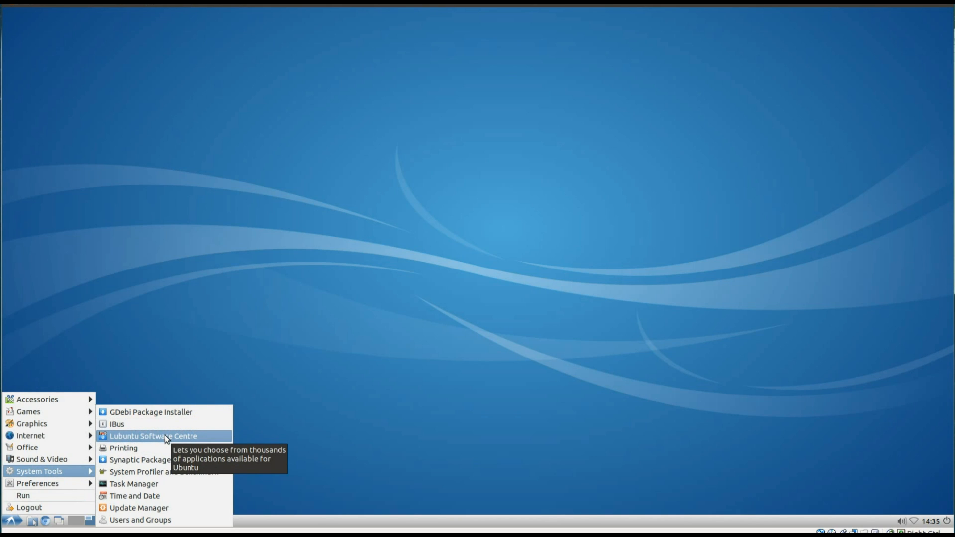
Launch Lubuntu Software Centre, search for 'midori' and select the Midori result
{"action": "left_click", "coordinate": [149, 436]}
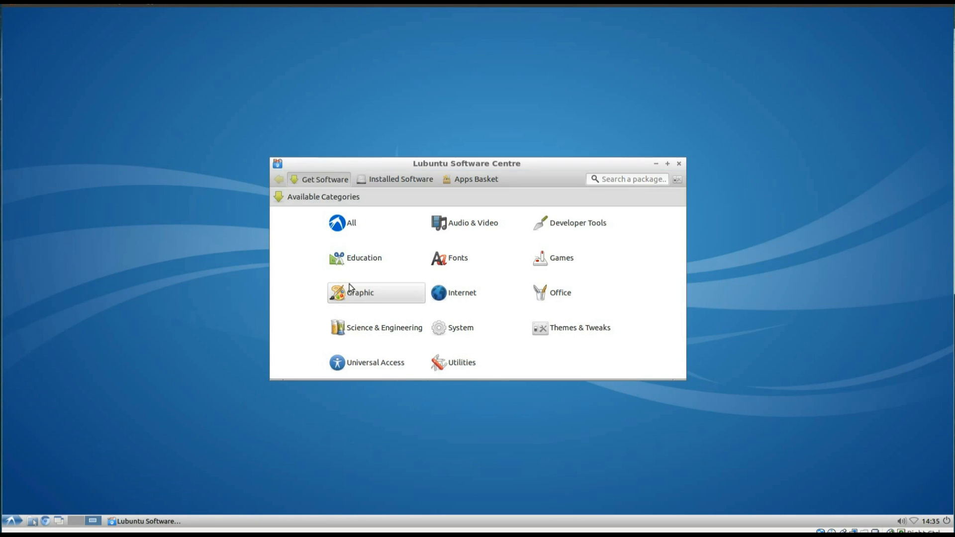
{"action": "left_click", "coordinate": [629, 180]}
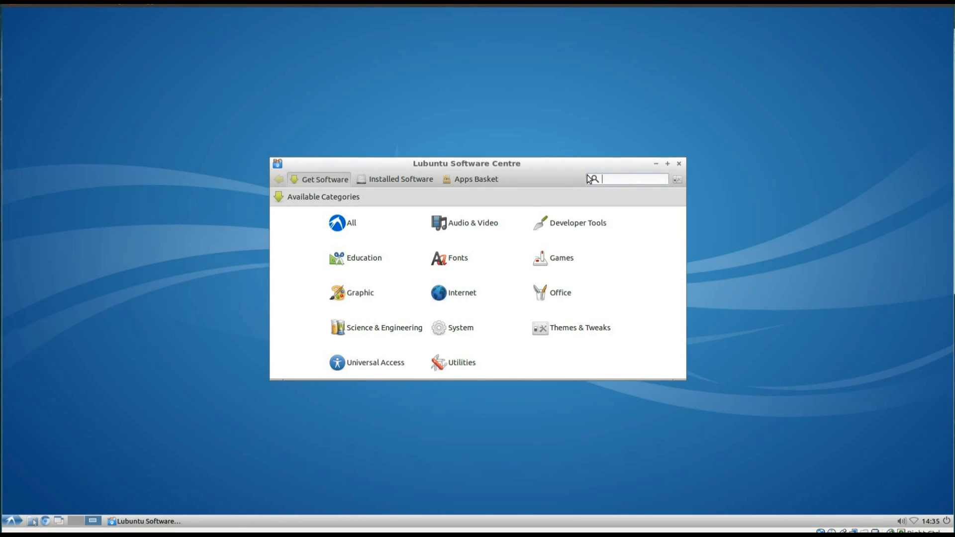
{"action": "type", "text": "m"}
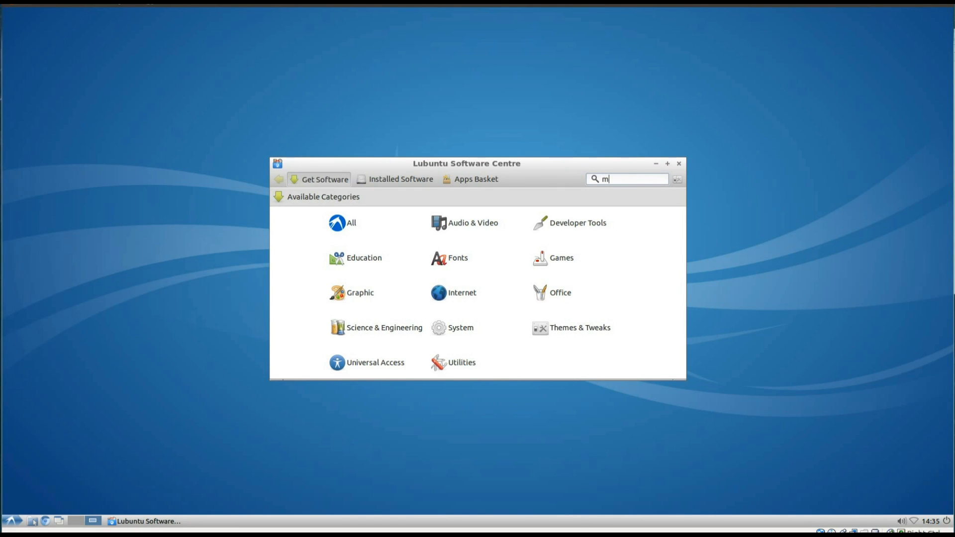
{"action": "type", "text": "idori"}
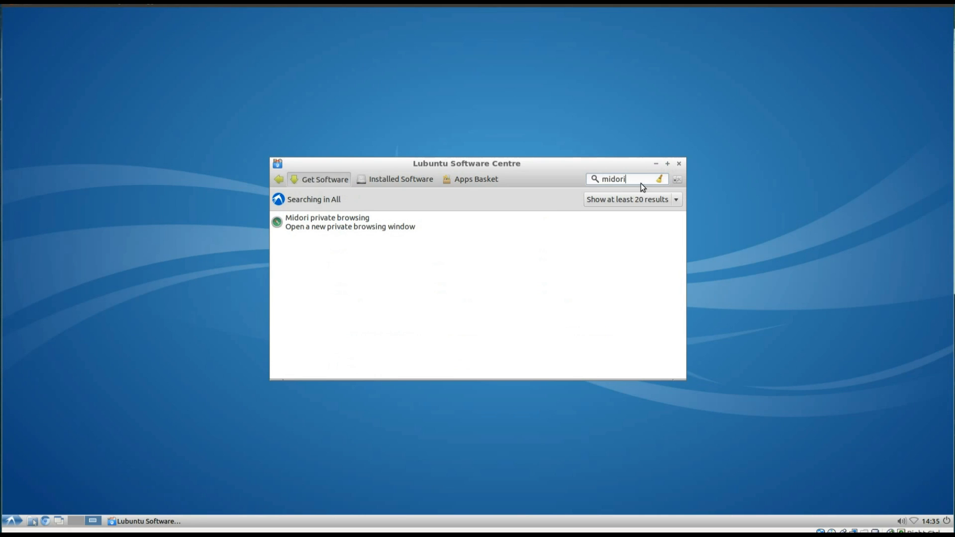
{"action": "left_click", "coordinate": [339, 223]}
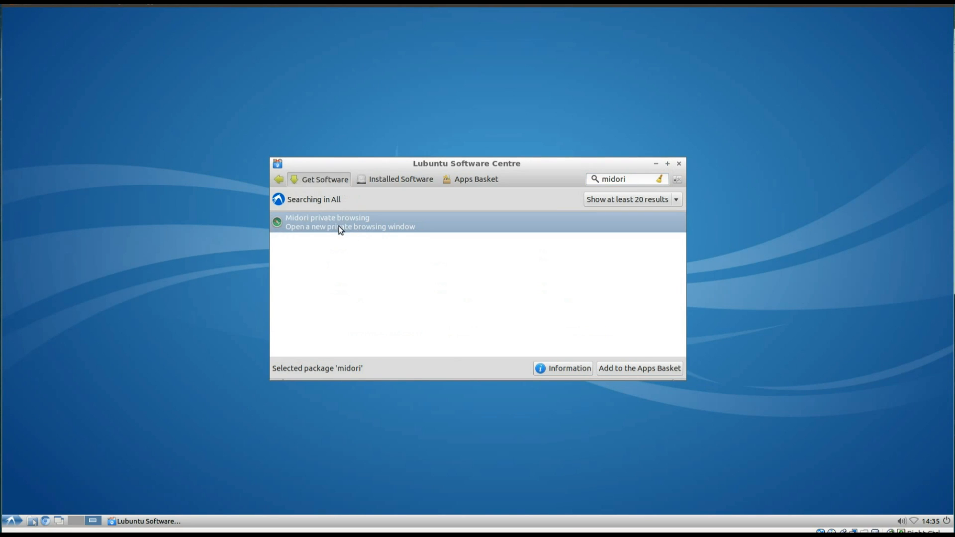
{"action": "mouse_move", "coordinate": [356, 224]}
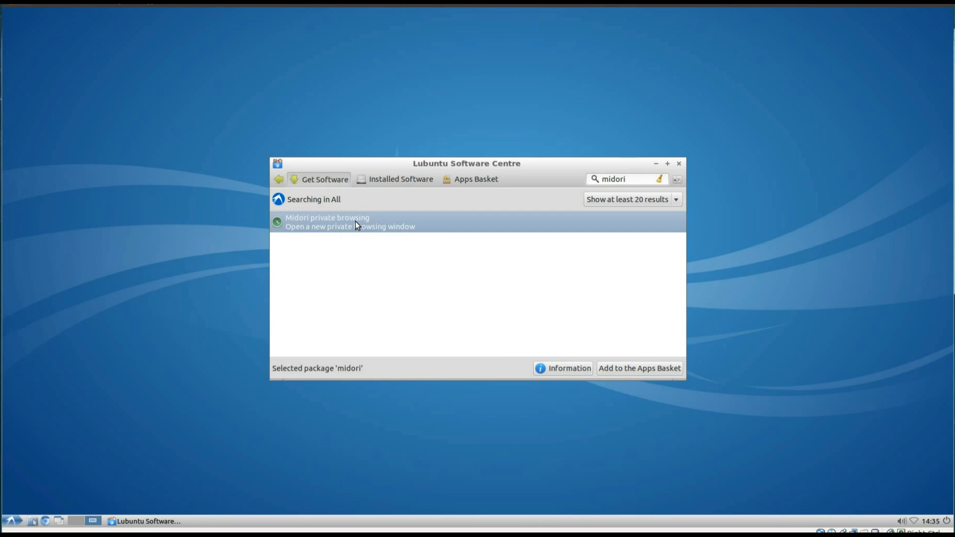
Show Midori's information page and scroll down through its user reviews
{"action": "left_click", "coordinate": [562, 368]}
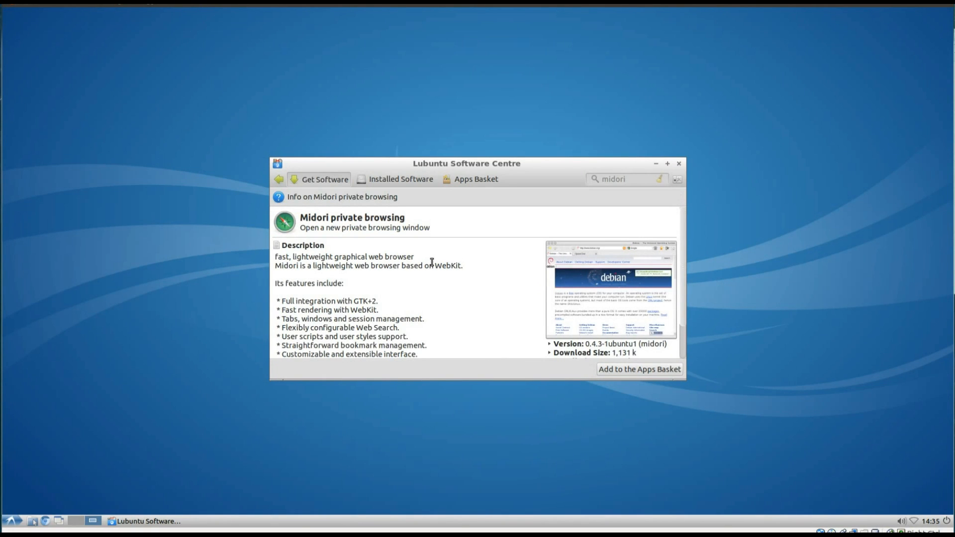
{"action": "mouse_move", "coordinate": [436, 271]}
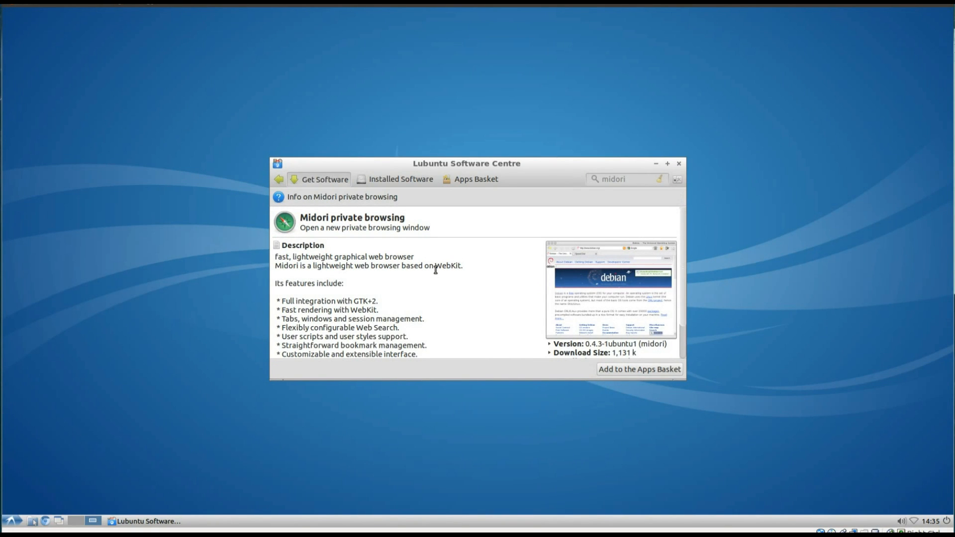
{"action": "scroll", "scroll_direction": "down", "scroll_amount": 3}
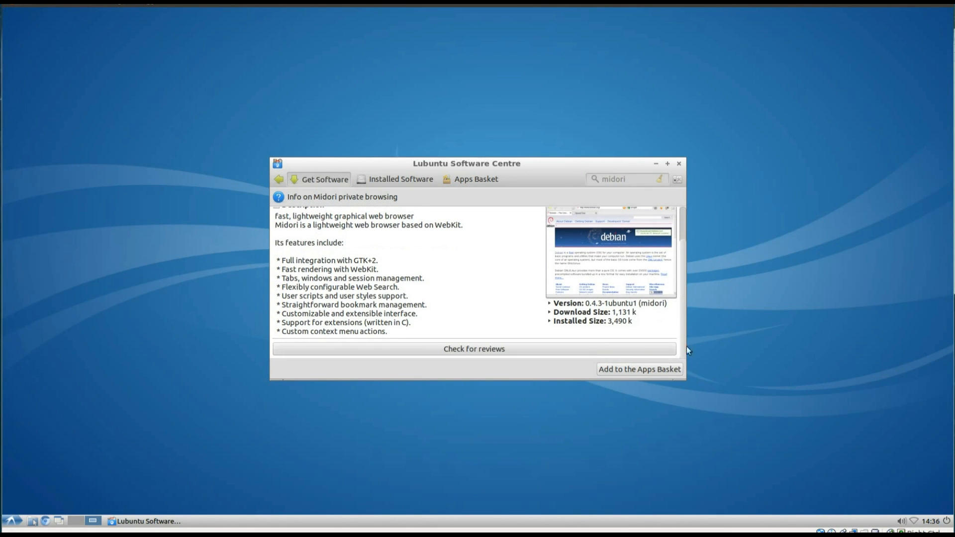
{"action": "mouse_move", "coordinate": [435, 354]}
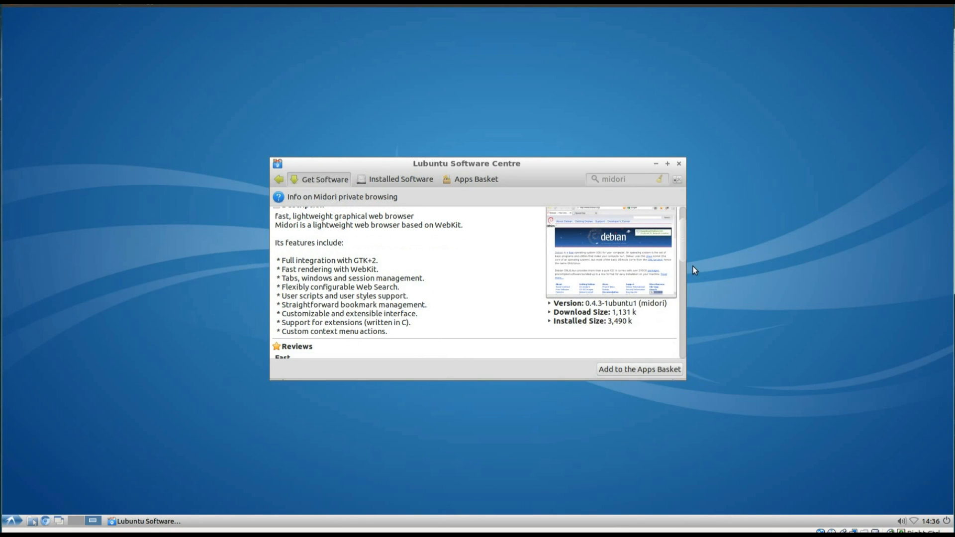
{"action": "scroll", "scroll_direction": "down", "scroll_amount": 3}
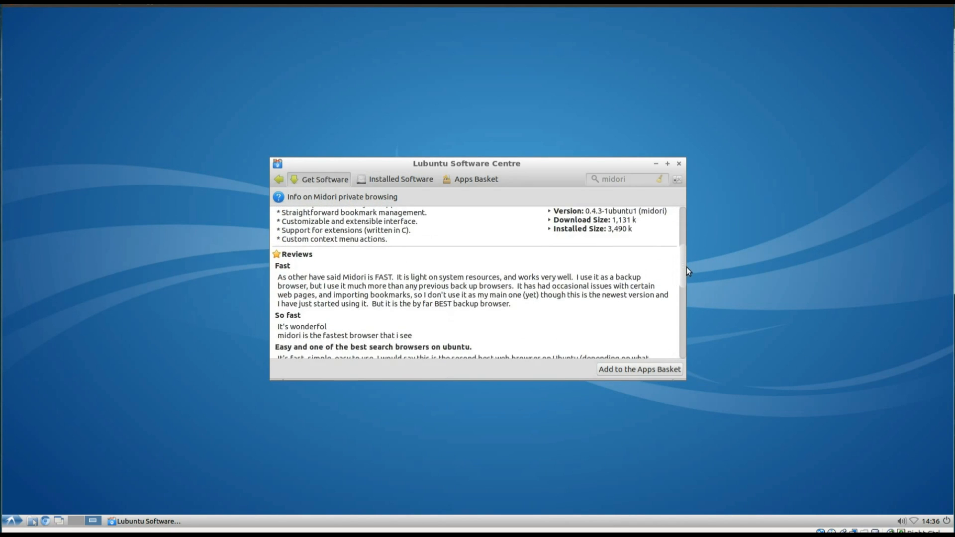
{"action": "scroll", "scroll_direction": "down", "scroll_amount": 3}
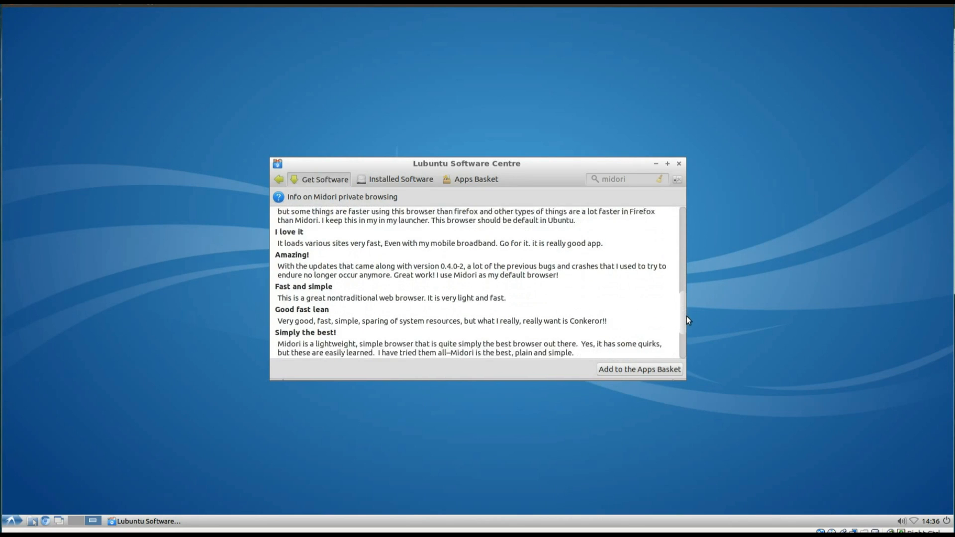
{"action": "scroll", "scroll_direction": "down", "scroll_amount": 3}
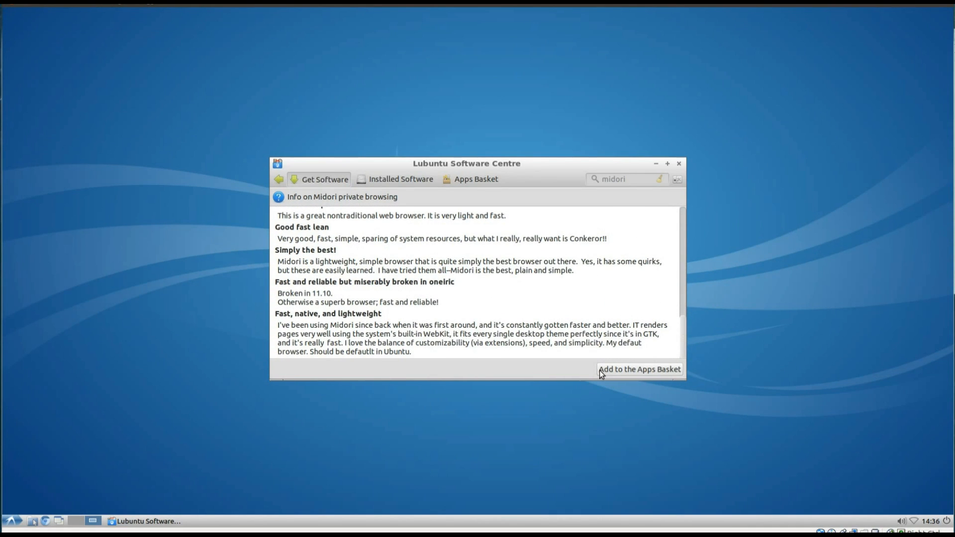
Add Midori to the Apps Basket and authenticate with the password to start installing
{"action": "left_click", "coordinate": [638, 369]}
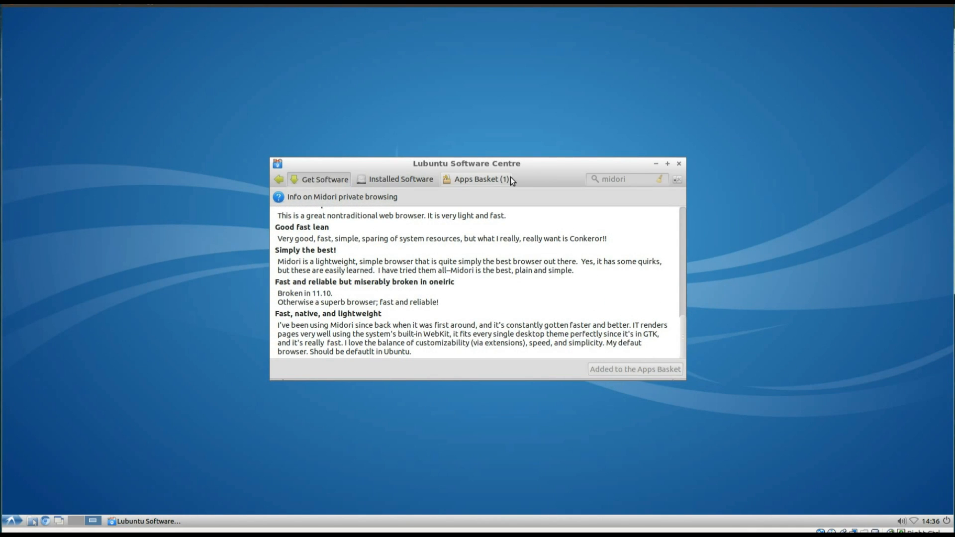
{"action": "left_click", "coordinate": [476, 179]}
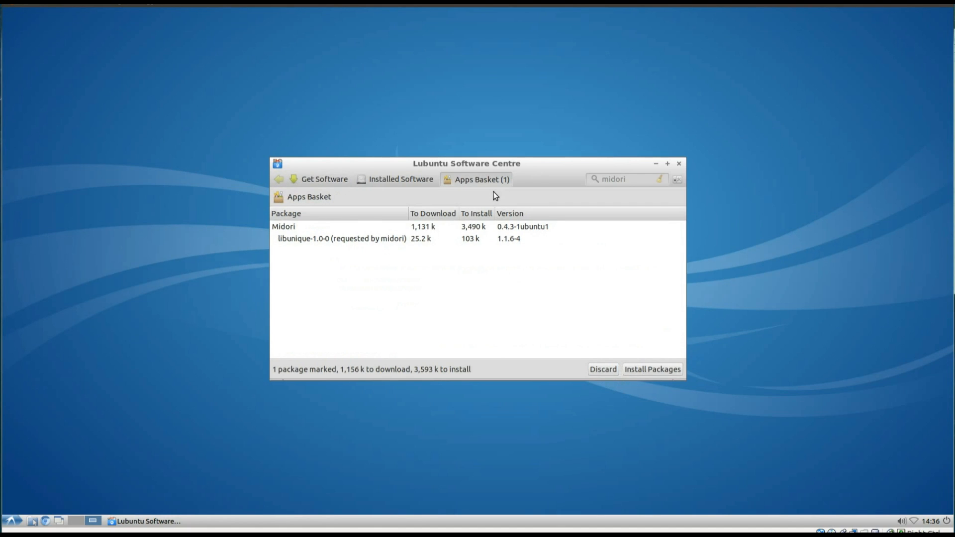
{"action": "left_click", "coordinate": [284, 227]}
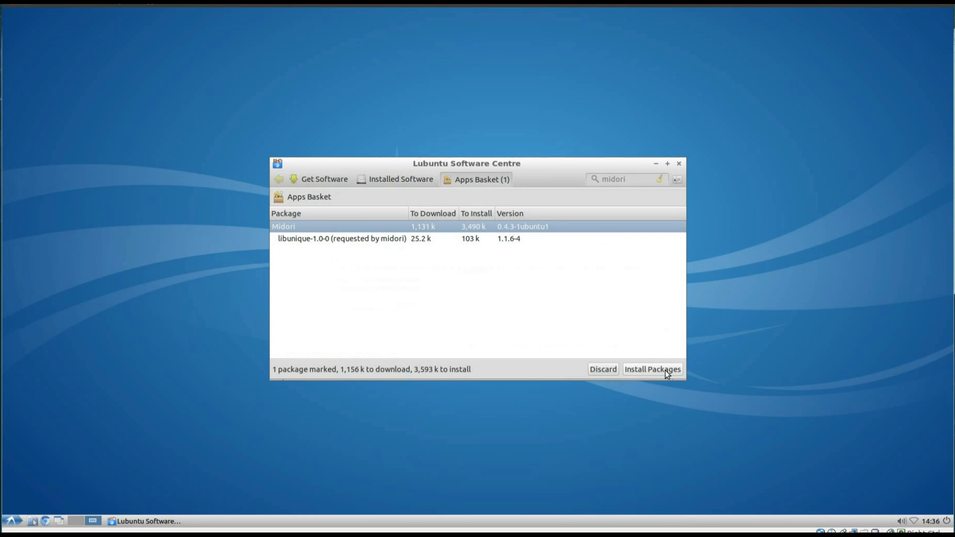
{"action": "left_click", "coordinate": [652, 369]}
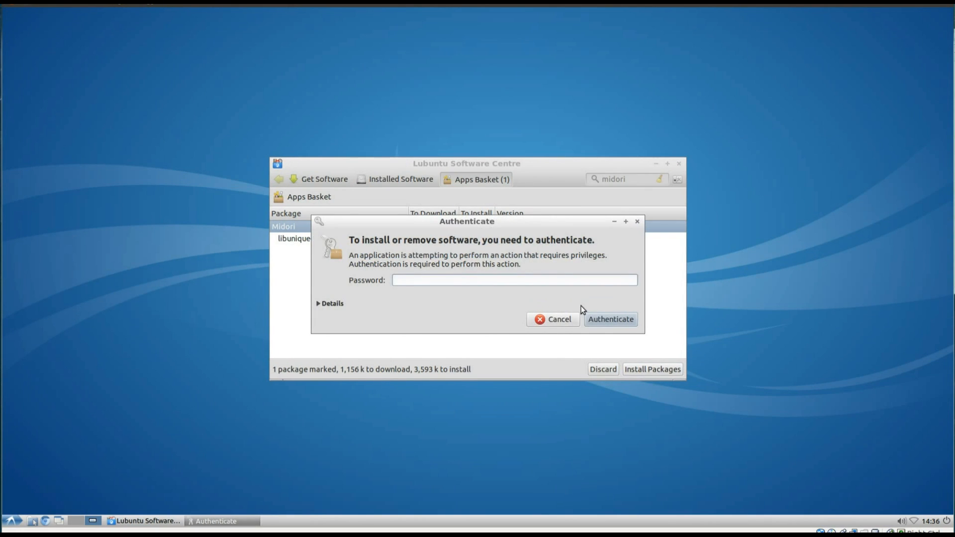
{"action": "type", "text": "password"}
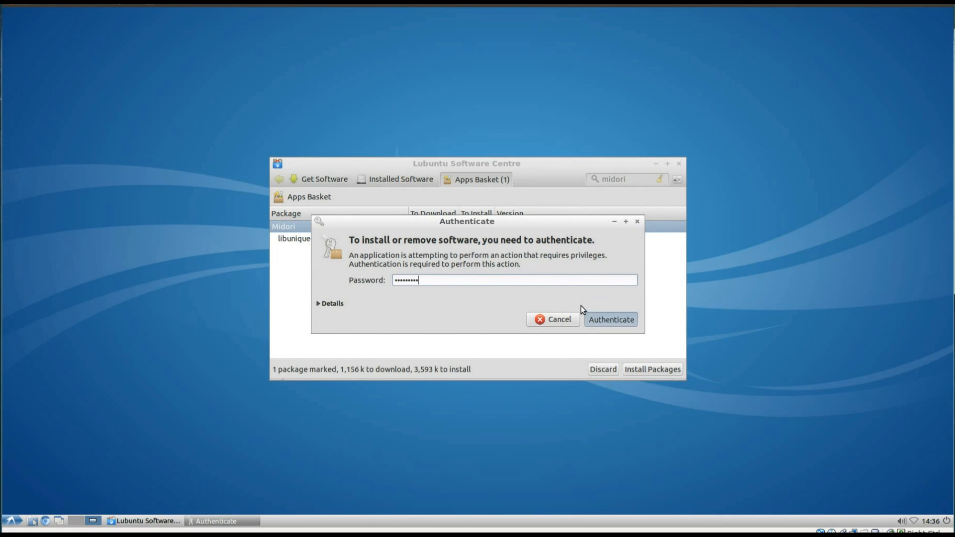
{"action": "left_click", "coordinate": [611, 319]}
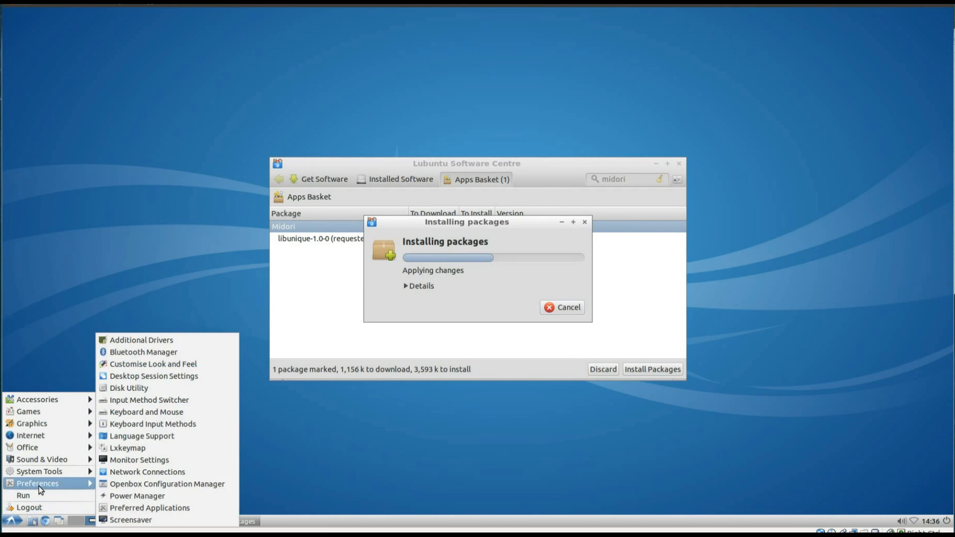
{"action": "mouse_move", "coordinate": [147, 471]}
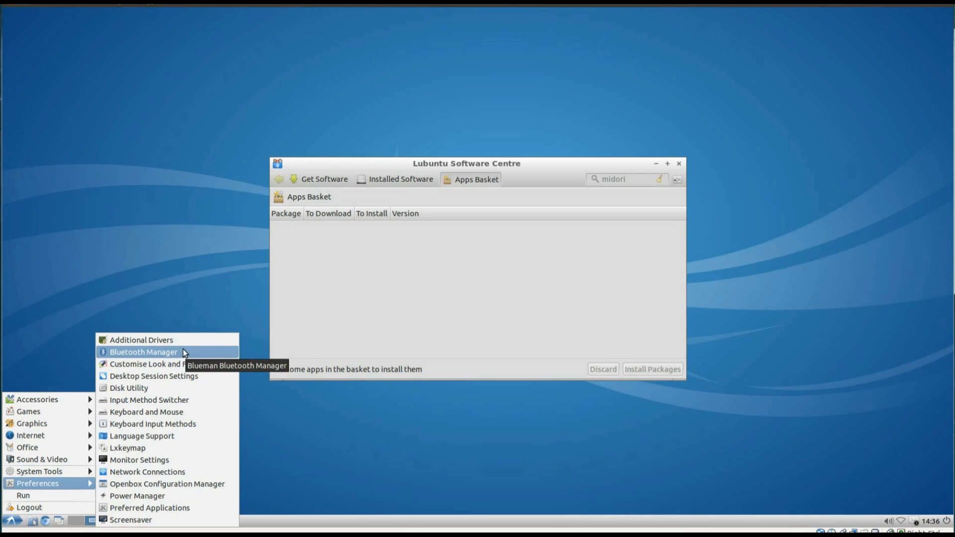
{"action": "mouse_move", "coordinate": [146, 347]}
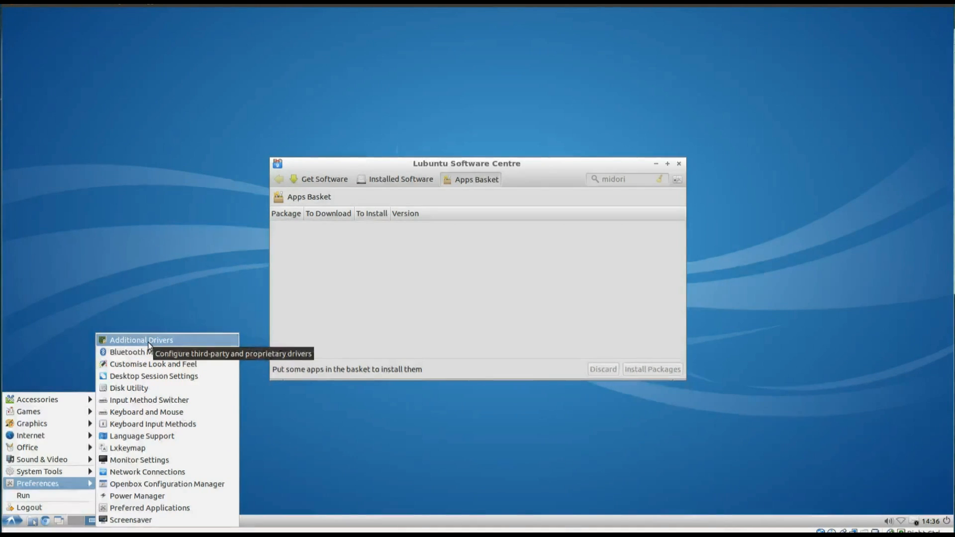
Open Additional Drivers from Preferences to review the VirtualBox Guest Additions entry
{"action": "left_click", "coordinate": [141, 341]}
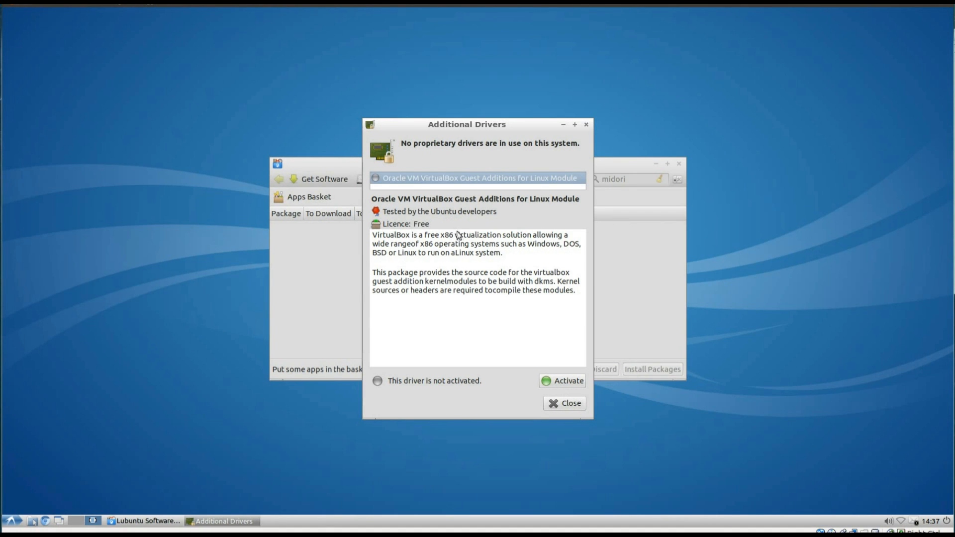
{"action": "mouse_move", "coordinate": [569, 148]}
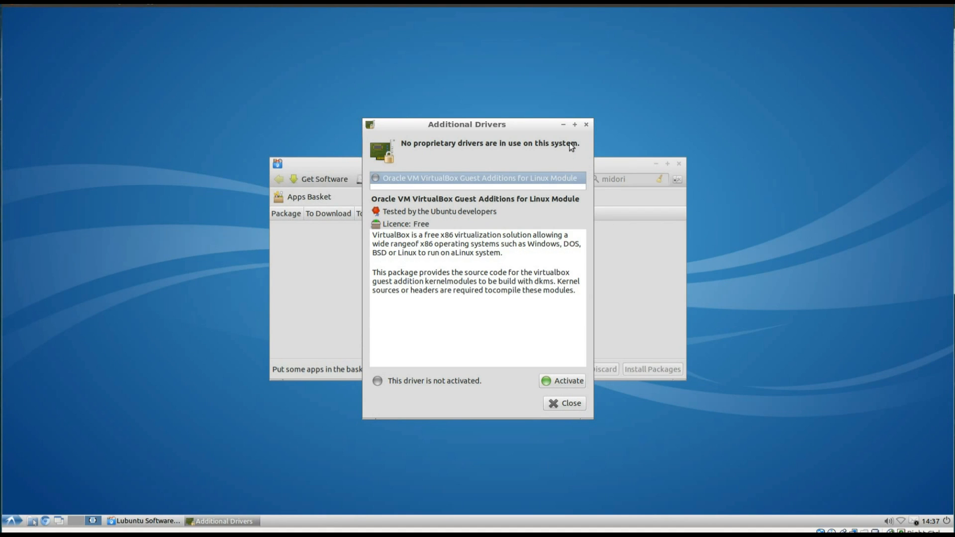
{"action": "mouse_move", "coordinate": [587, 125]}
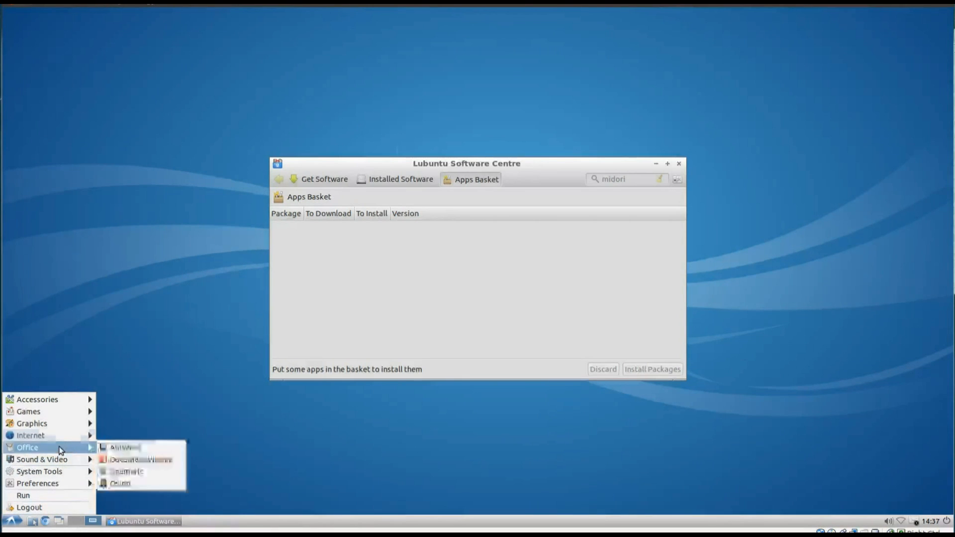
{"action": "mouse_move", "coordinate": [29, 436]}
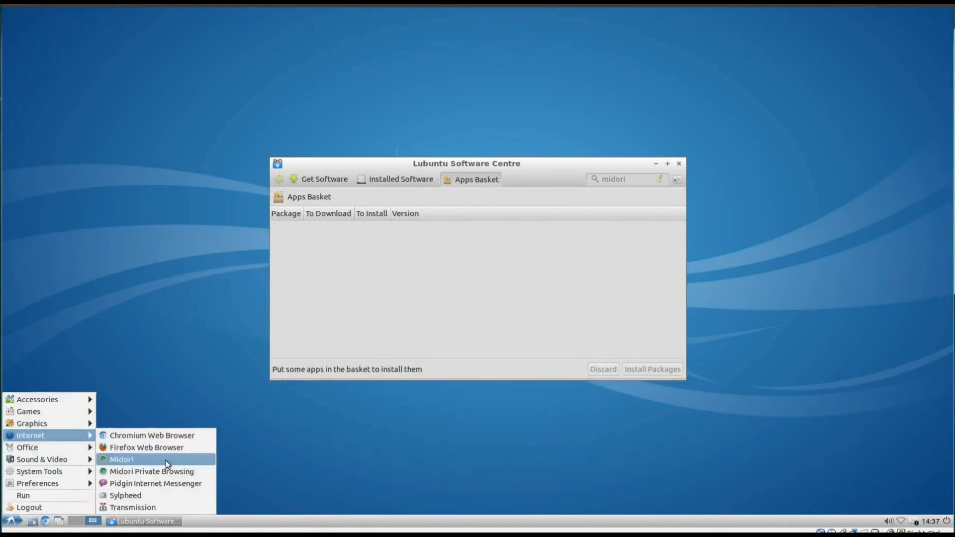
Launch Midori and load Google UK by searching 'google' from the address bar
{"action": "left_click", "coordinate": [121, 460]}
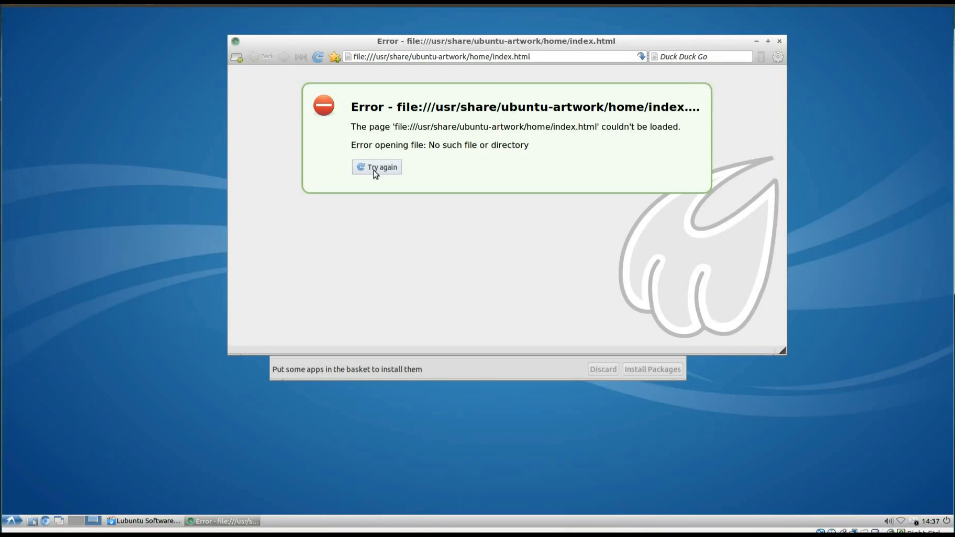
{"action": "mouse_move", "coordinate": [454, 135]}
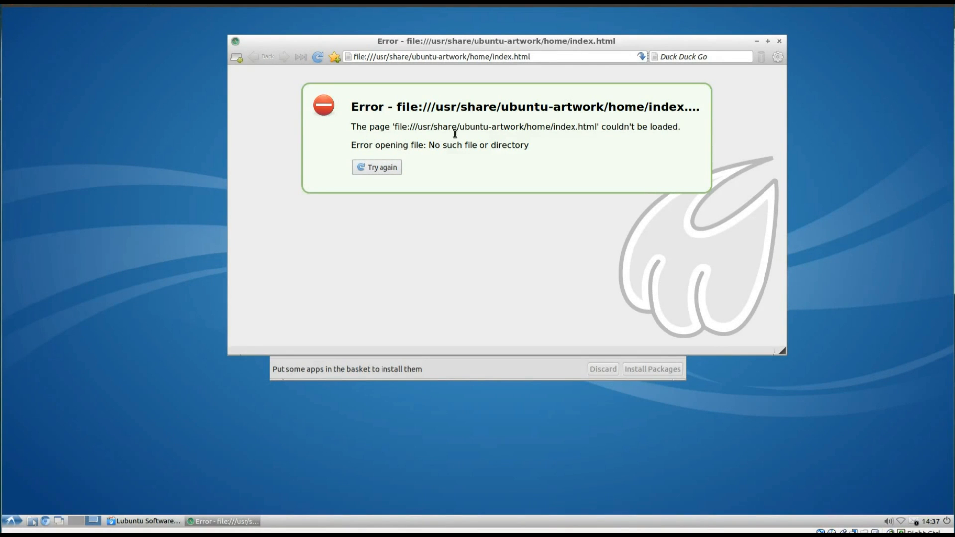
{"action": "mouse_move", "coordinate": [402, 161]}
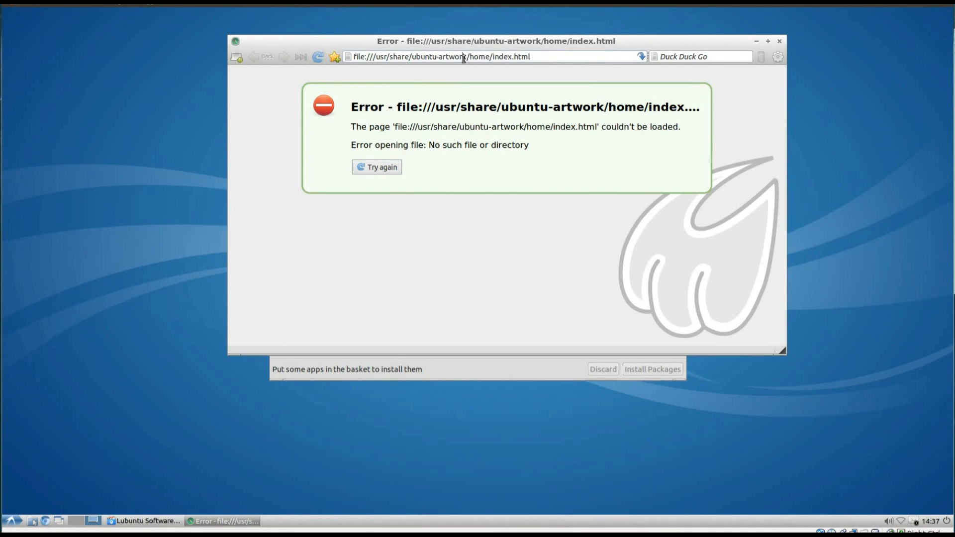
{"action": "left_click", "coordinate": [457, 55]}
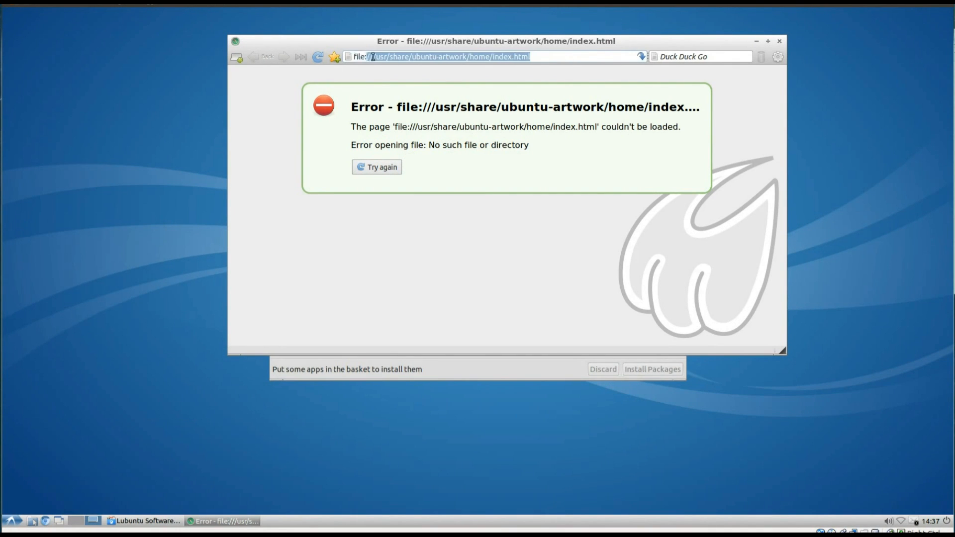
{"action": "type", "text": "google"}
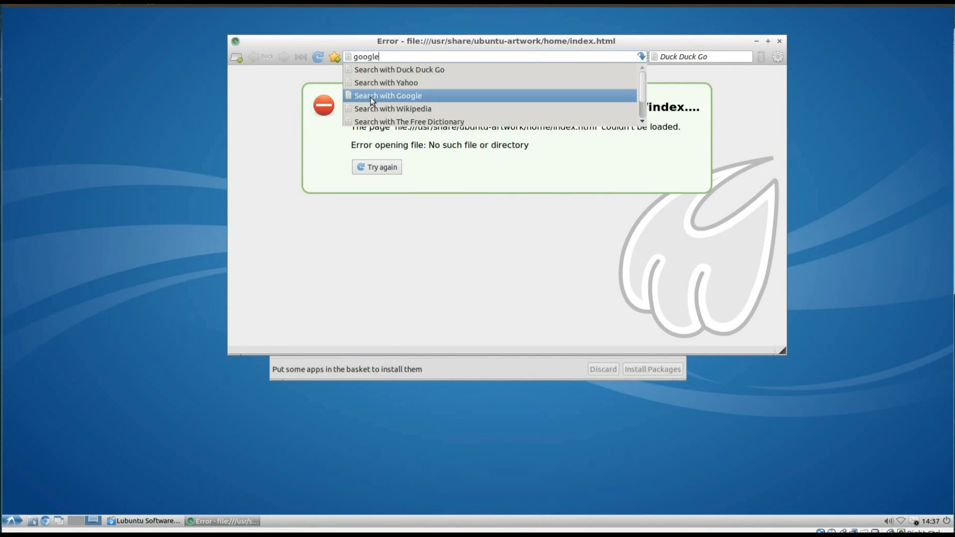
{"action": "left_click", "coordinate": [388, 95]}
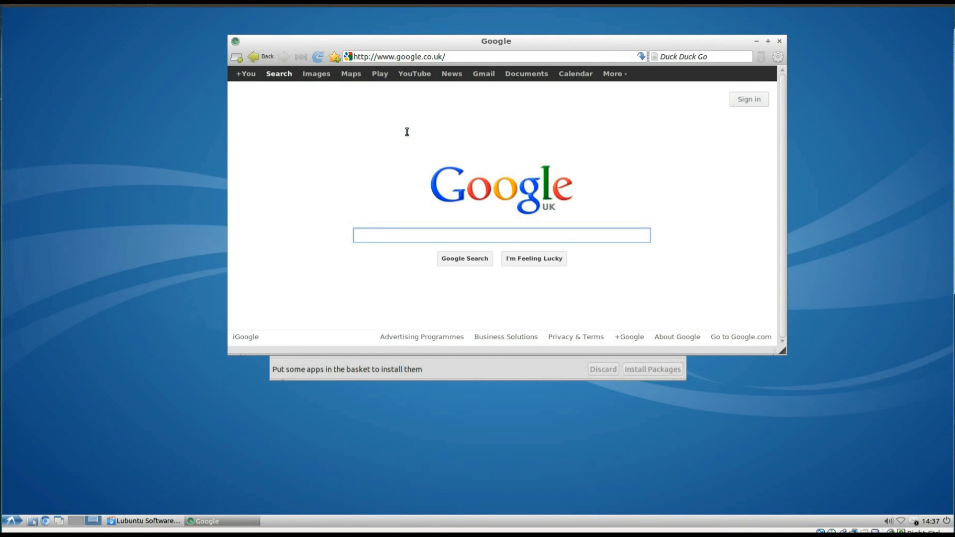
{"action": "left_click", "coordinate": [504, 249]}
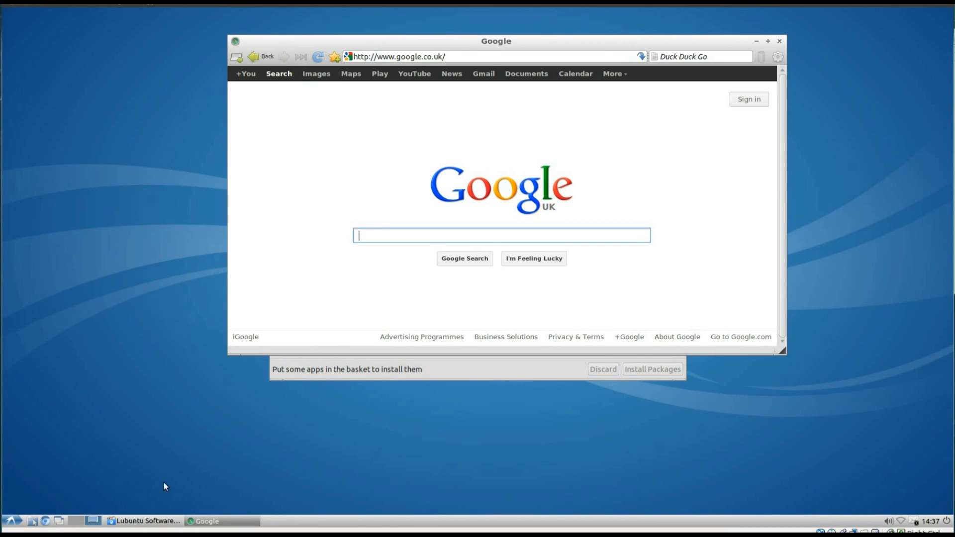
{"action": "left_click", "coordinate": [8, 519]}
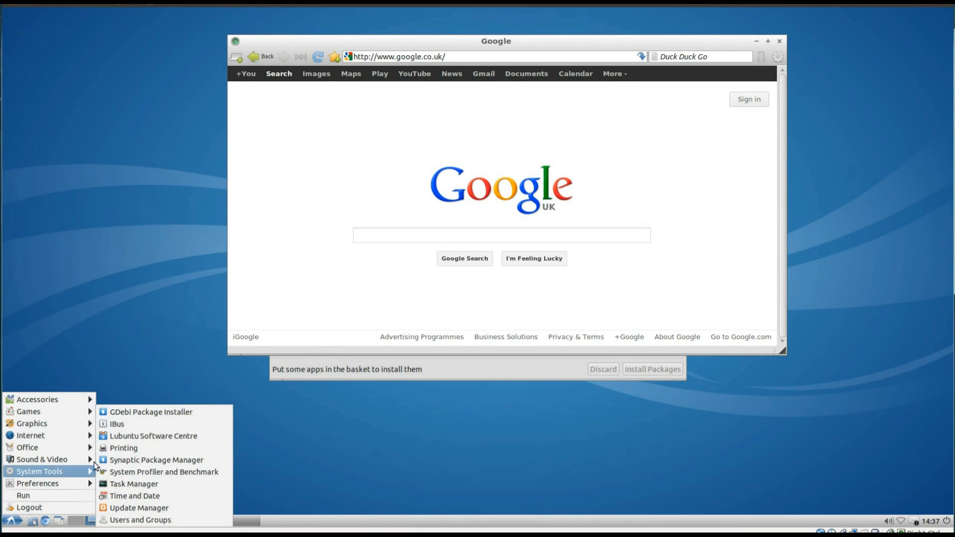
{"action": "mouse_move", "coordinate": [132, 483]}
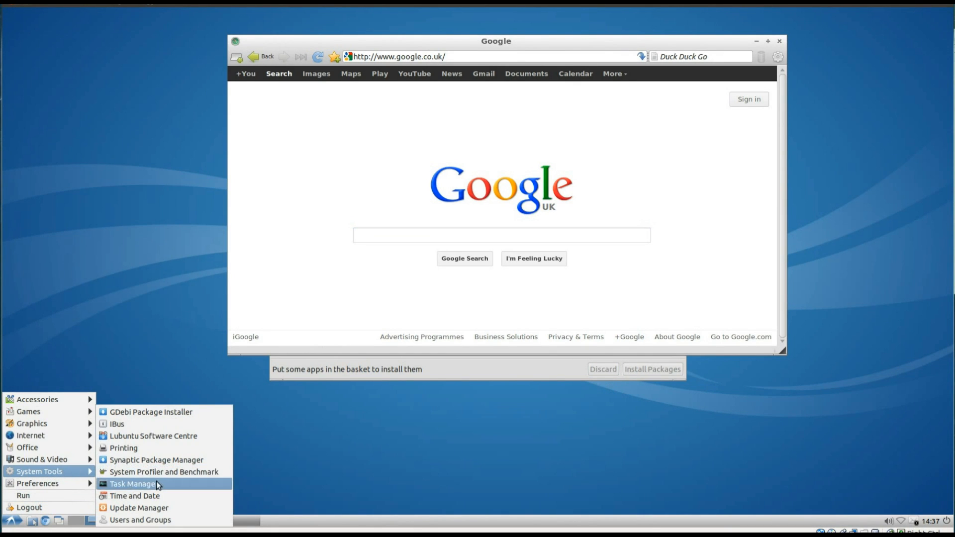
Launch Task Manager to list running processes, including midori, with CPU and memory usage
{"action": "left_click", "coordinate": [131, 484]}
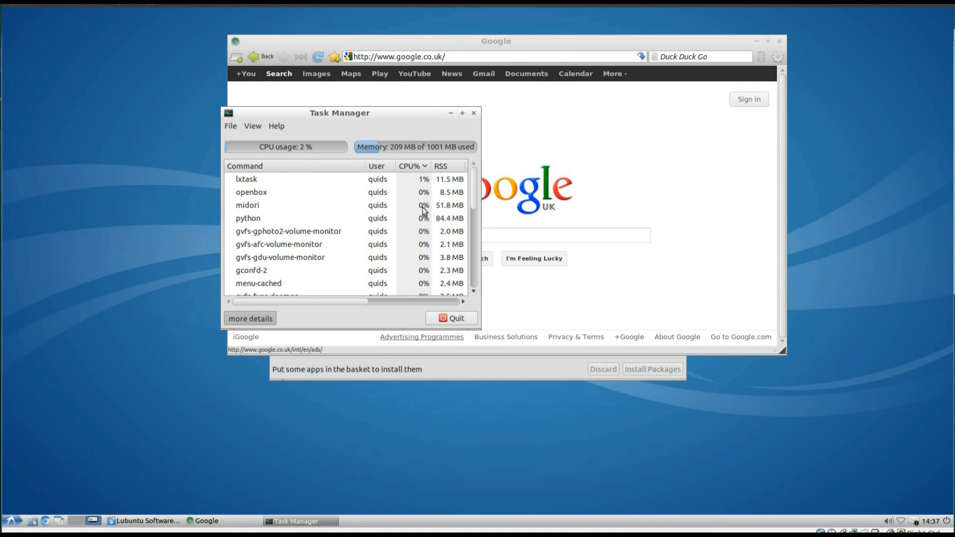
{"action": "left_click", "coordinate": [474, 113]}
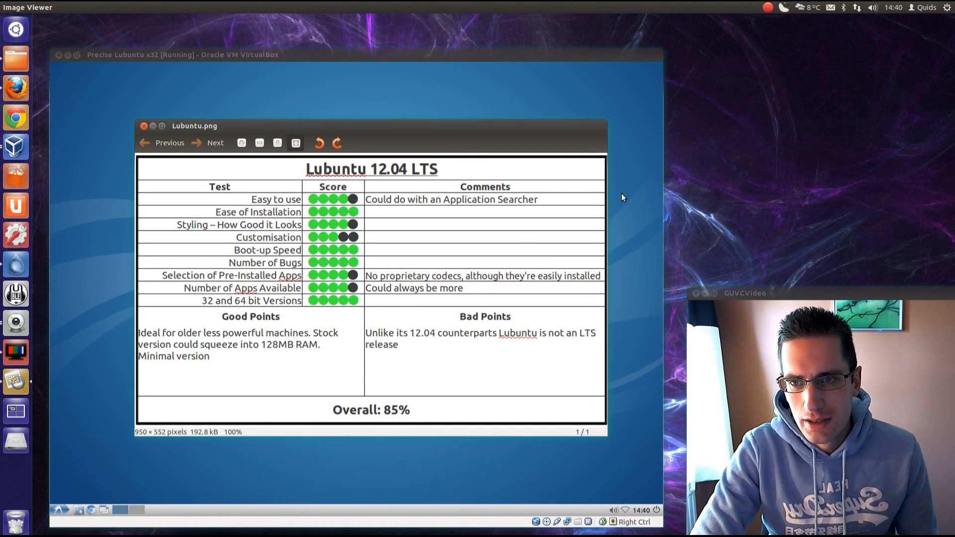
{"action": "mouse_move", "coordinate": [520, 239]}
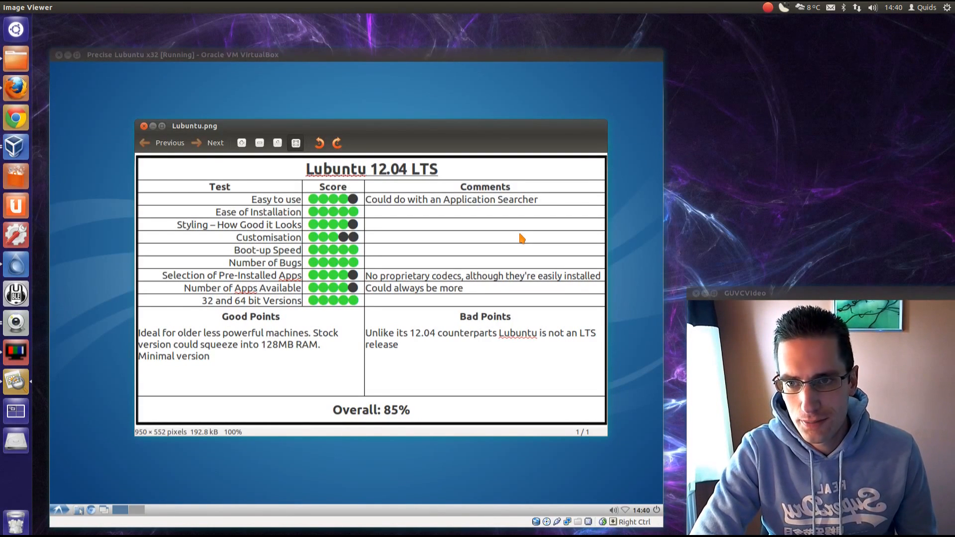
{"action": "mouse_move", "coordinate": [438, 250]}
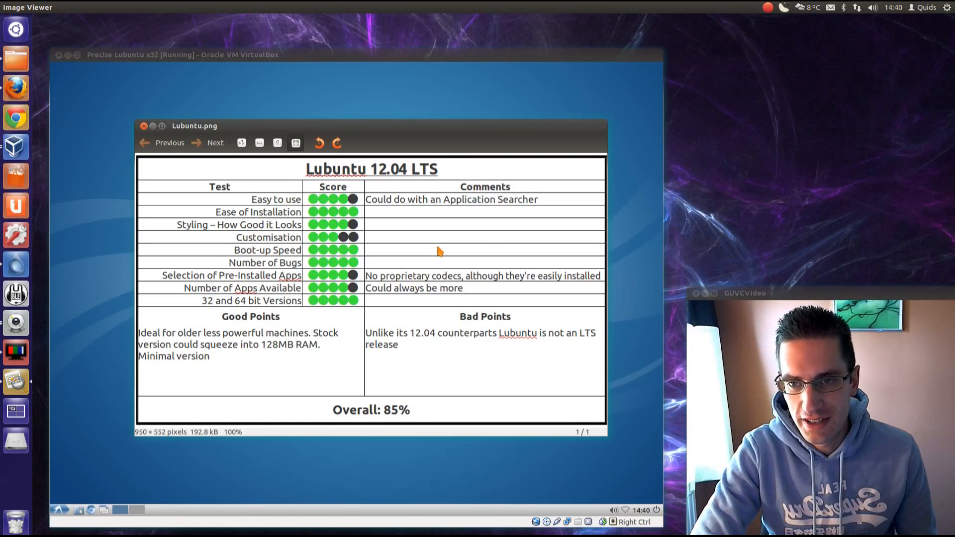
{"action": "mouse_move", "coordinate": [409, 267]}
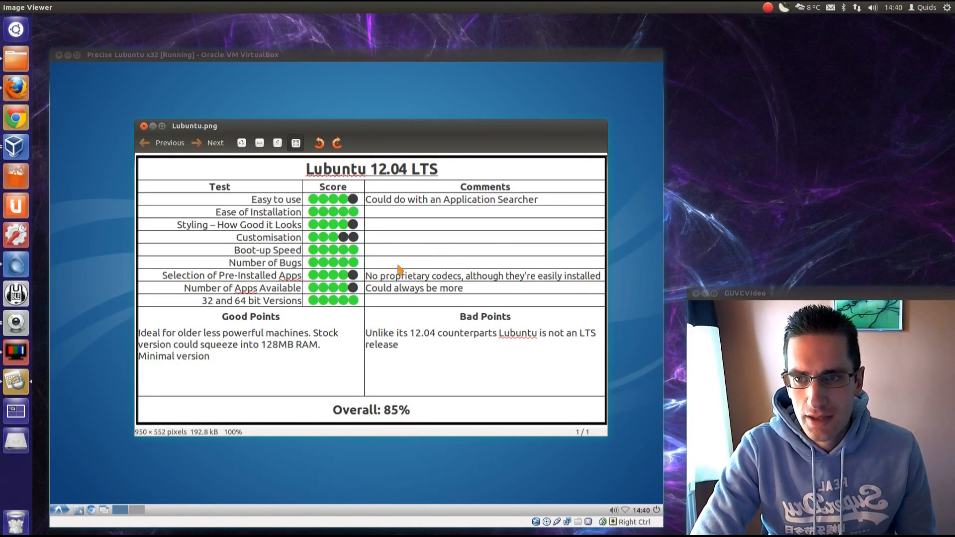
{"action": "mouse_move", "coordinate": [415, 262]}
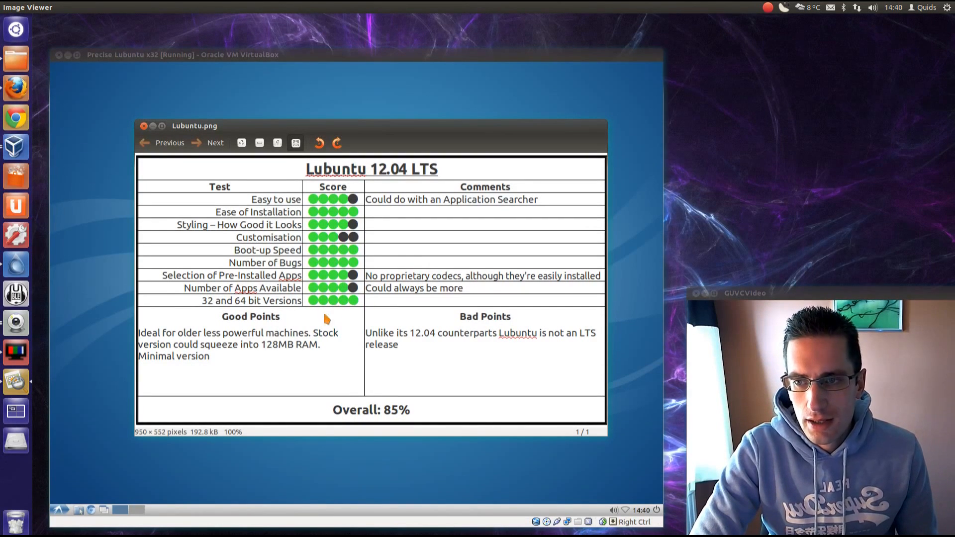
{"action": "mouse_move", "coordinate": [264, 379]}
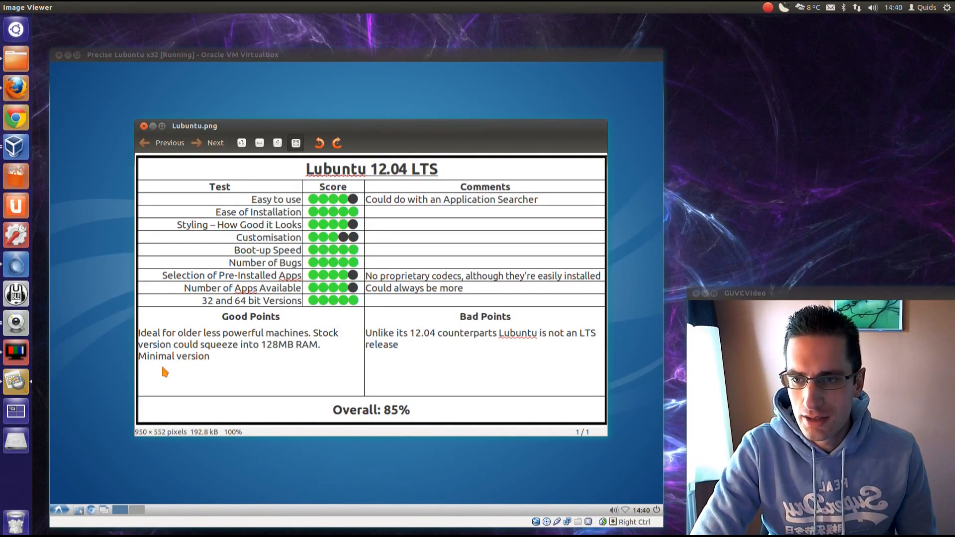
{"action": "mouse_move", "coordinate": [191, 368]}
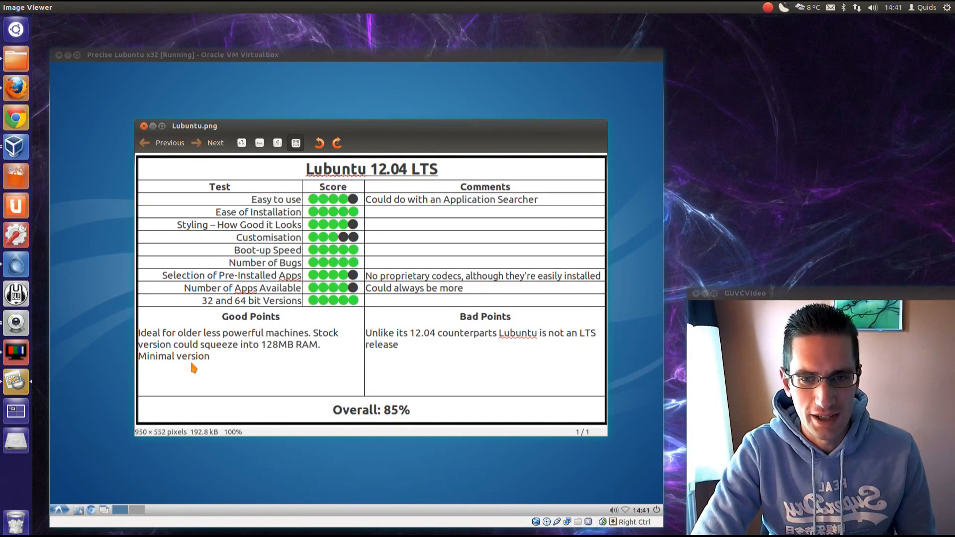
{"action": "mouse_move", "coordinate": [391, 364]}
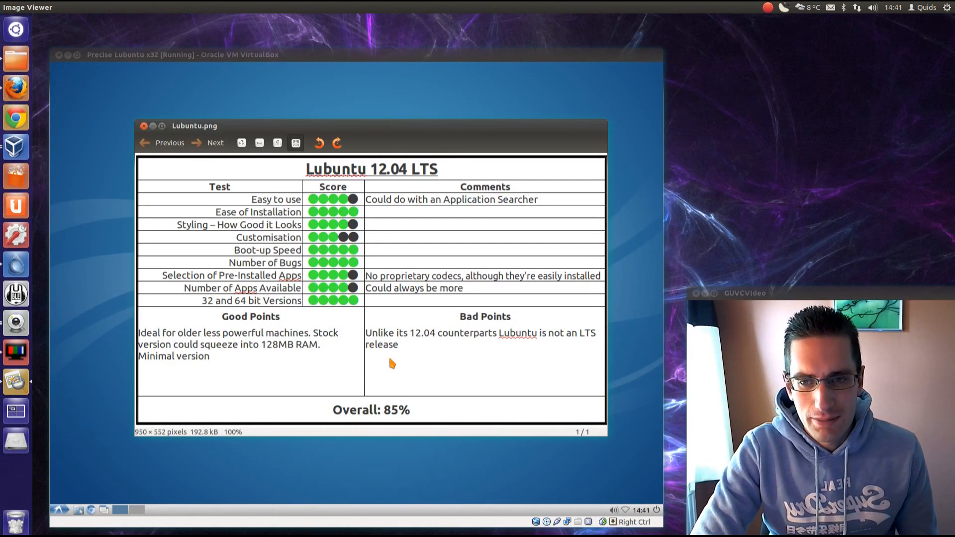